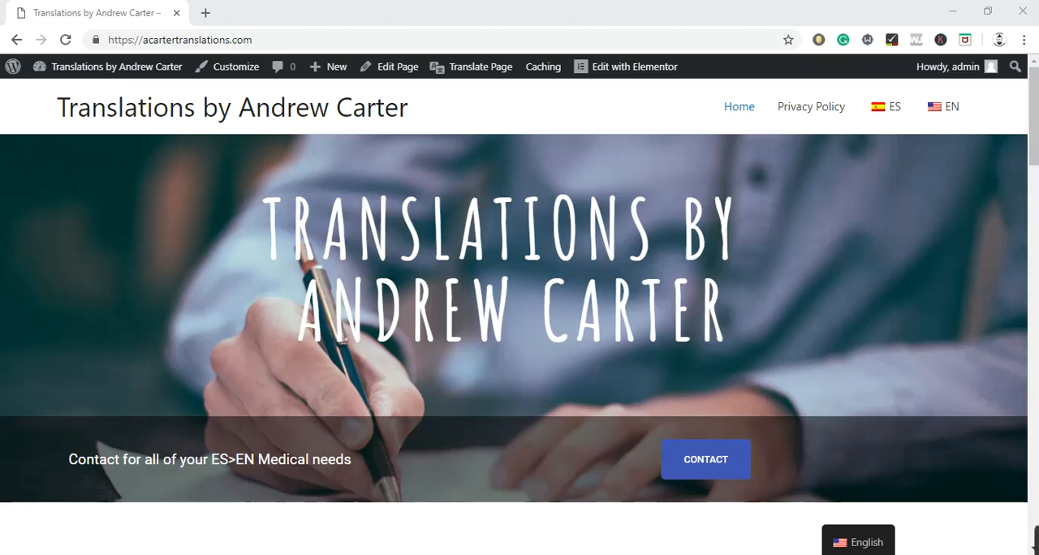
mouse_move(739, 94)
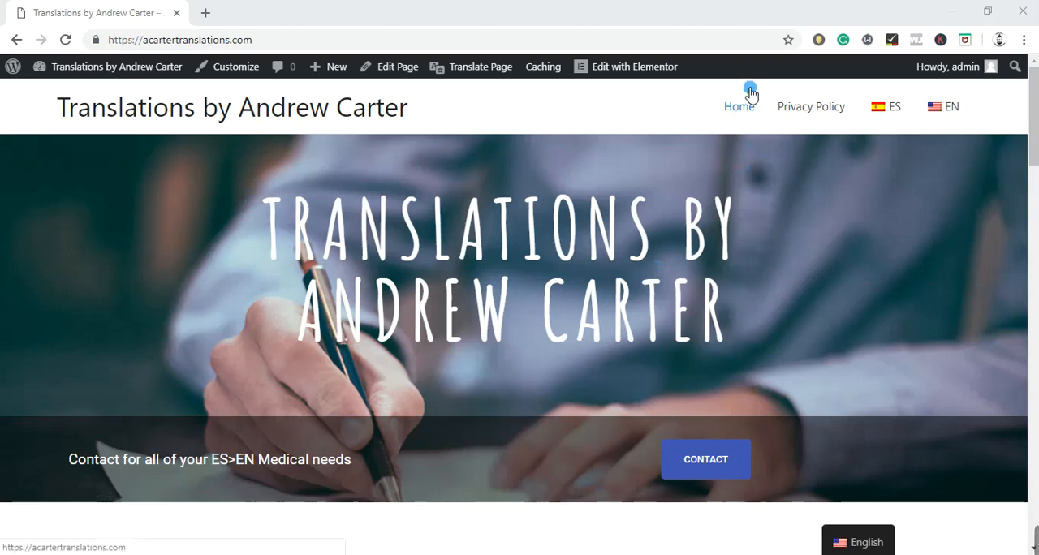
mouse_move(740, 68)
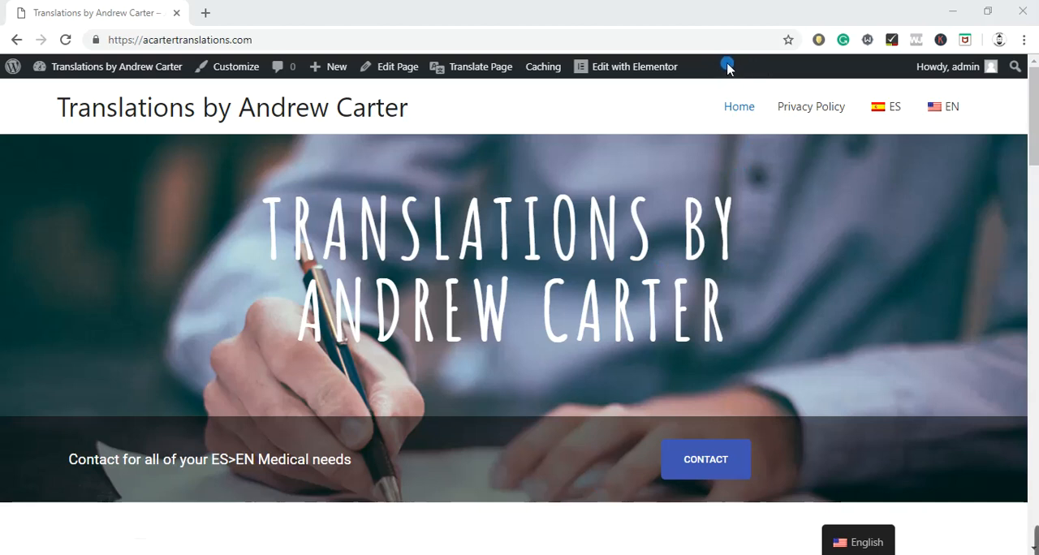
mouse_move(849, 91)
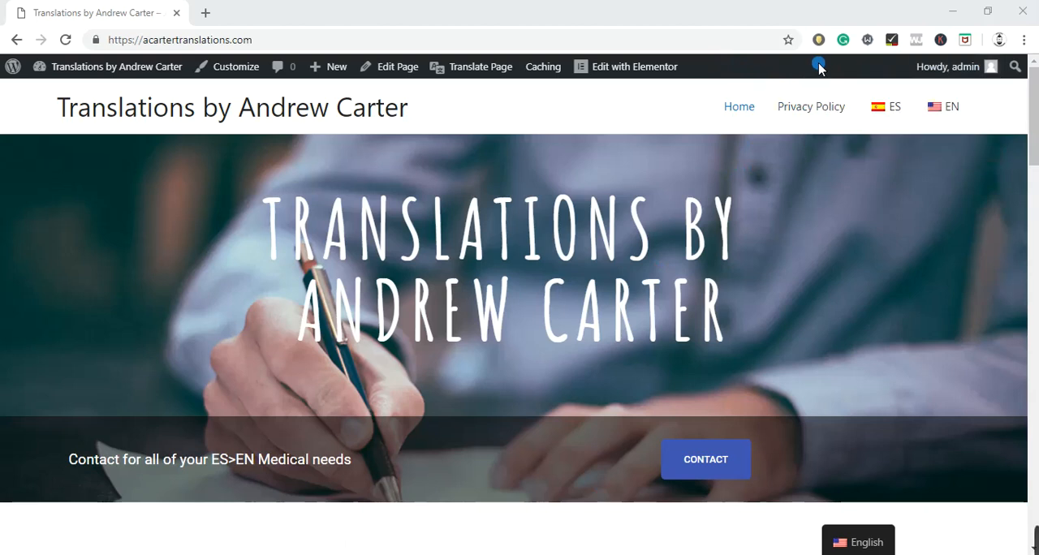
mouse_move(510, 104)
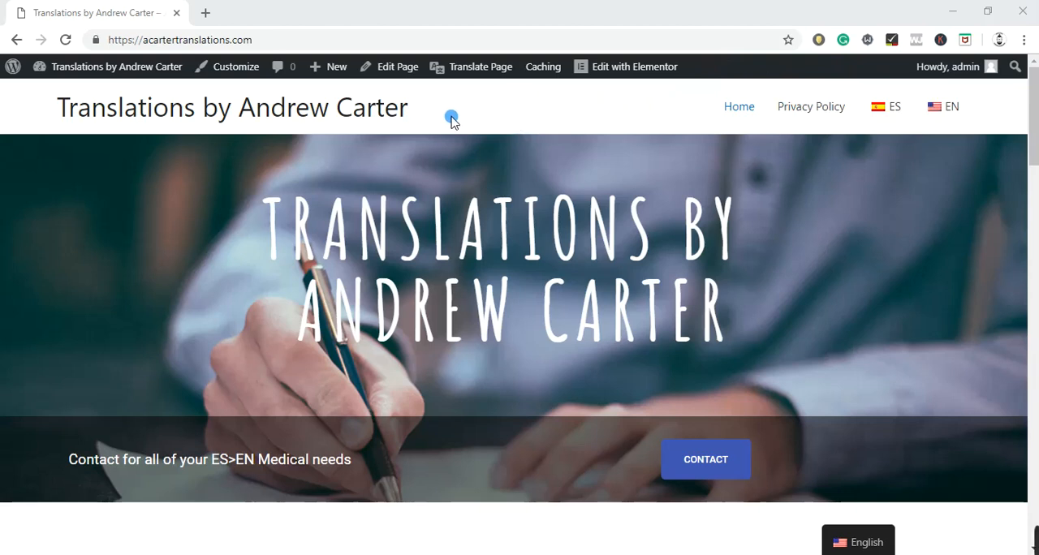
mouse_move(430, 114)
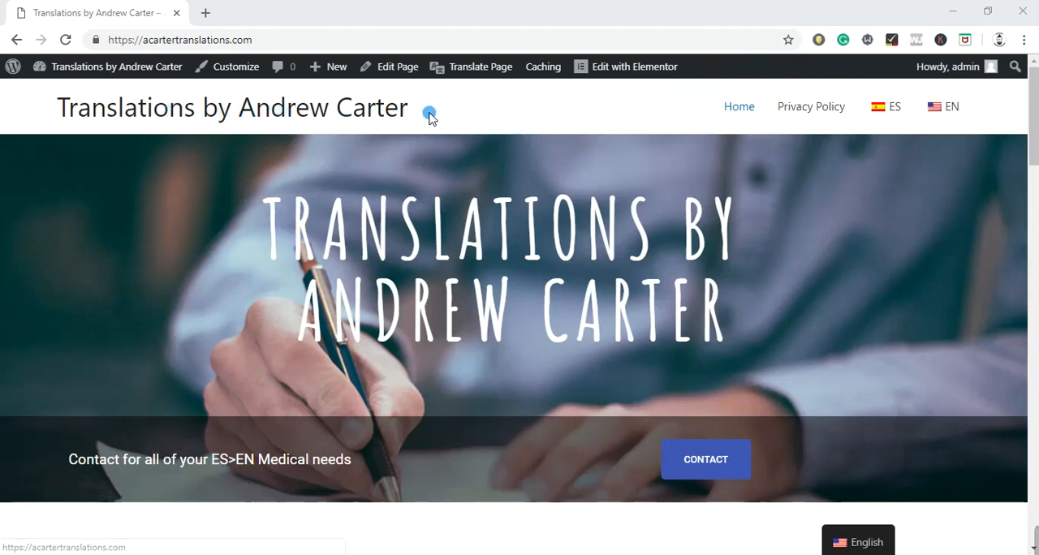
mouse_move(387, 107)
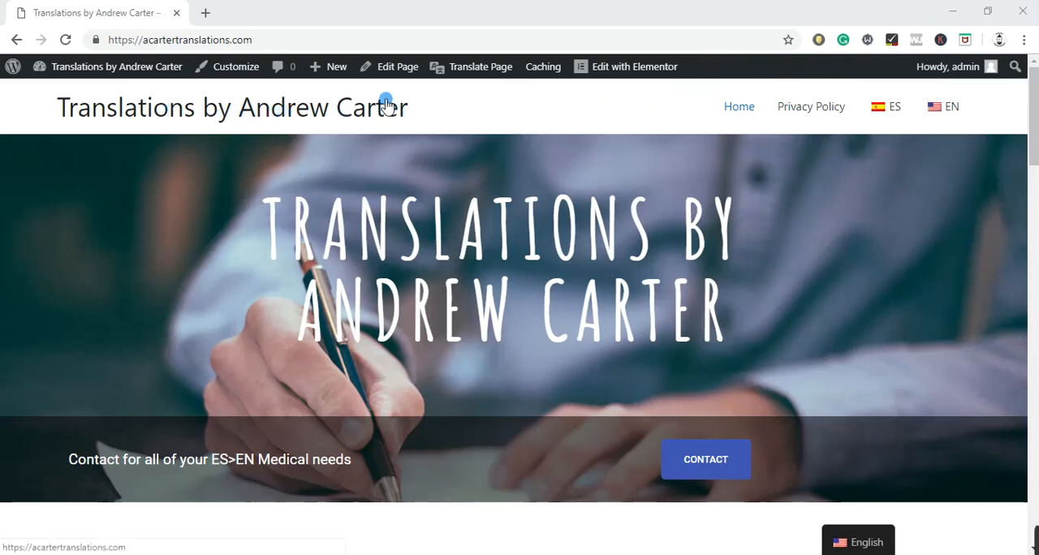
mouse_move(294, 114)
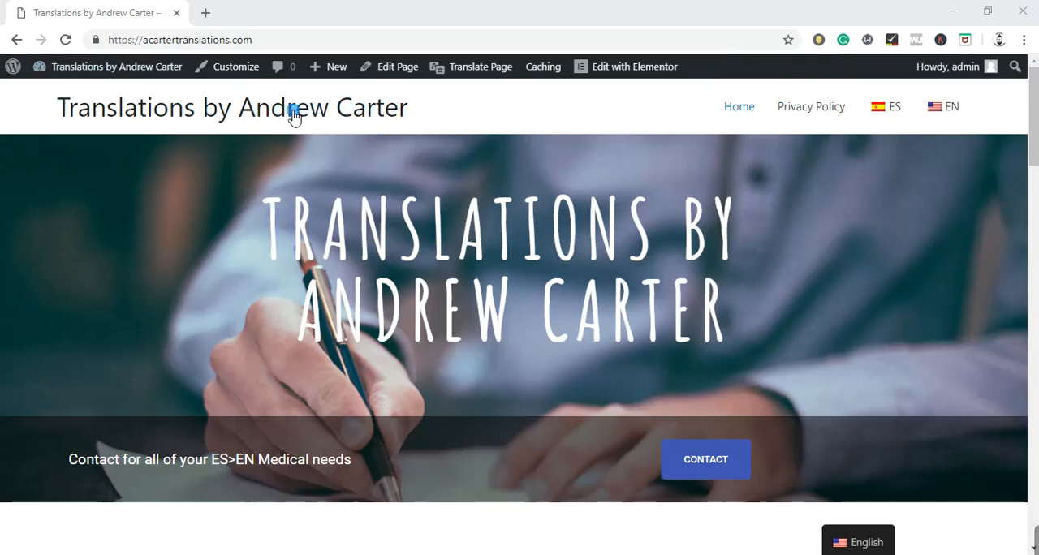
mouse_move(825, 146)
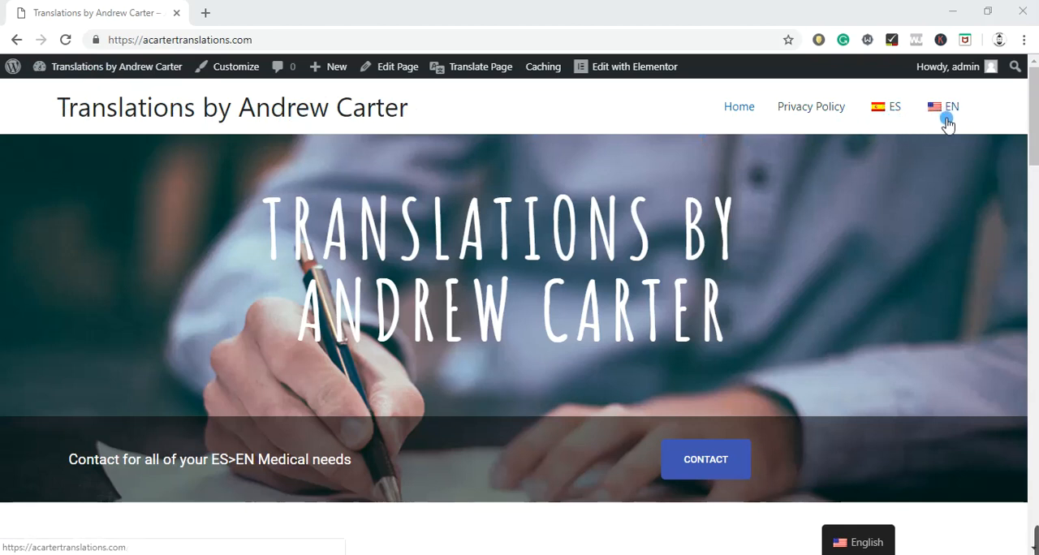
mouse_move(891, 109)
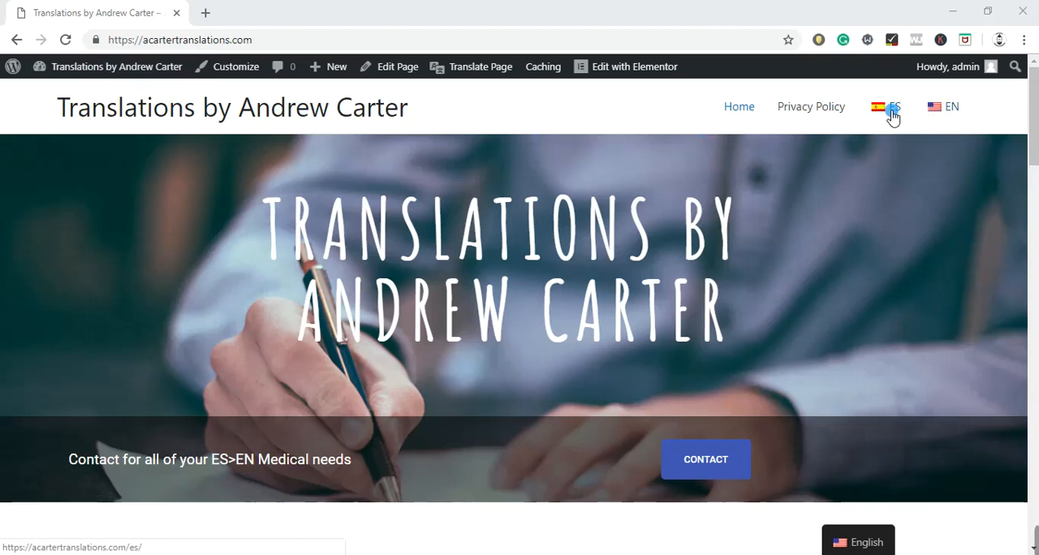
Switch the site to its Spanish version, then back to English.
click(887, 106)
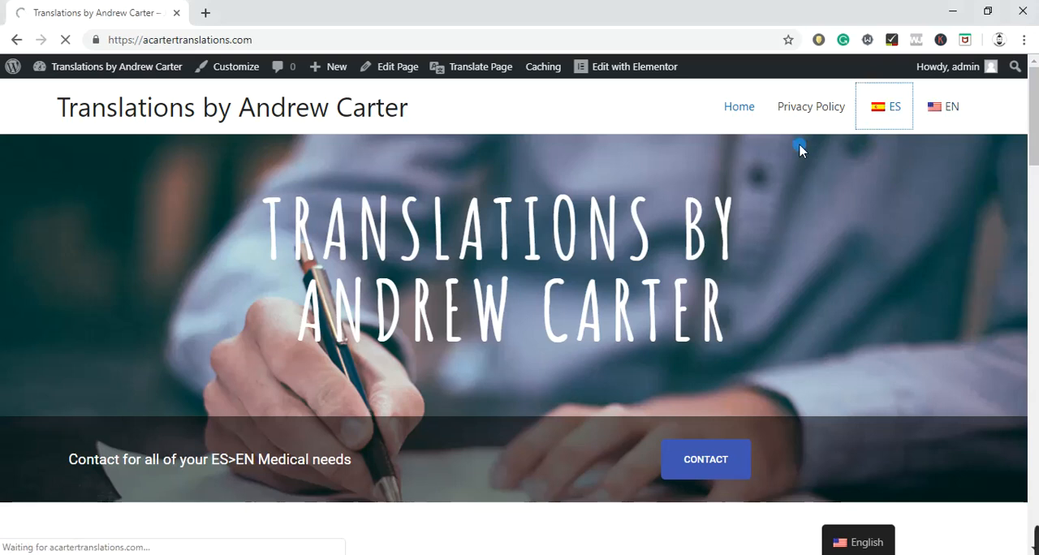
click(885, 107)
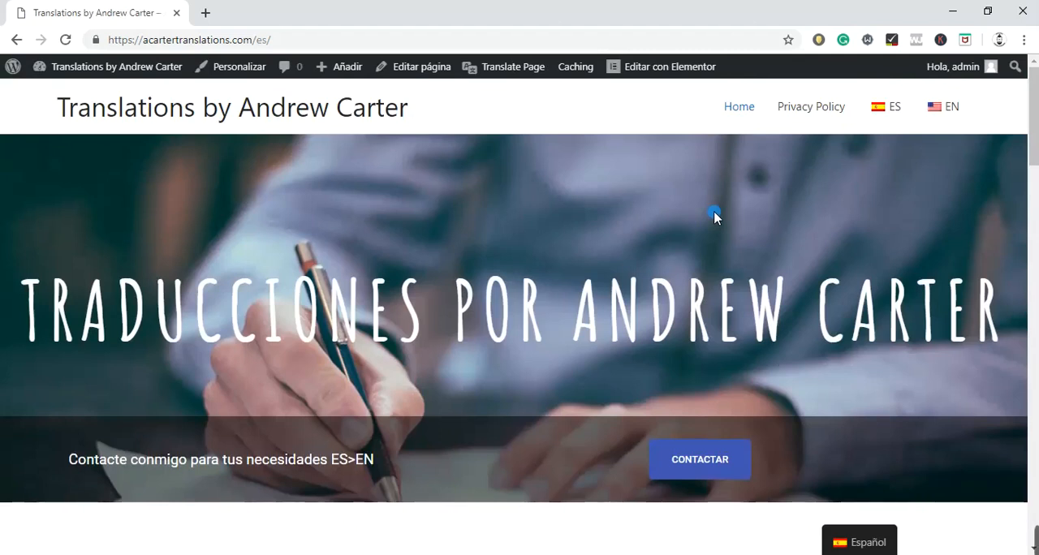
mouse_move(879, 126)
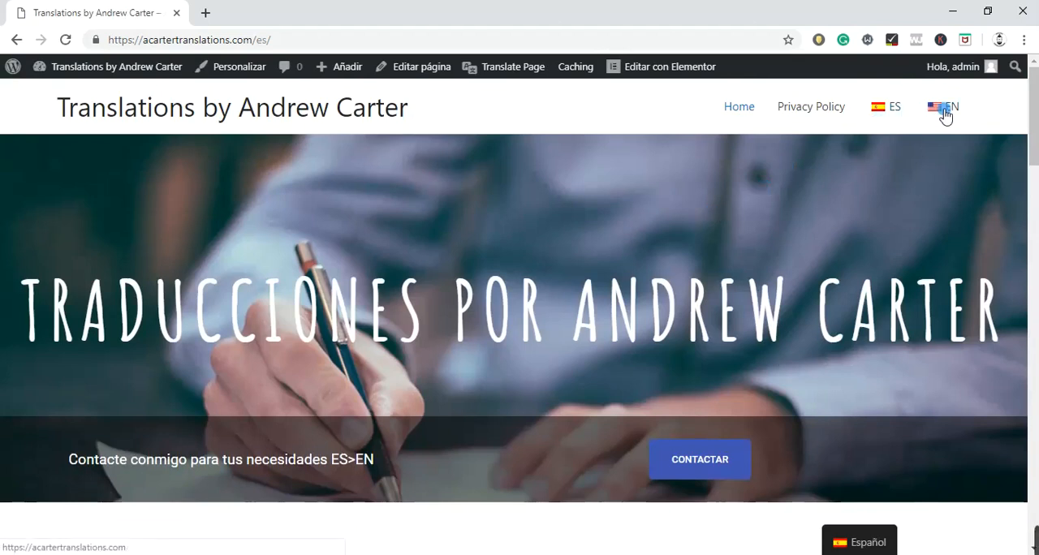
mouse_move(886, 107)
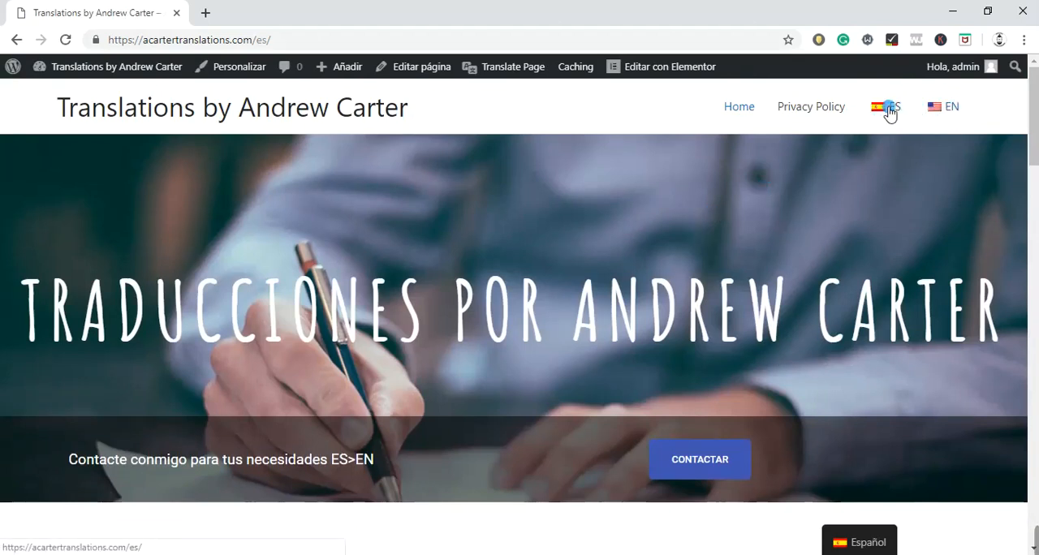
mouse_move(836, 484)
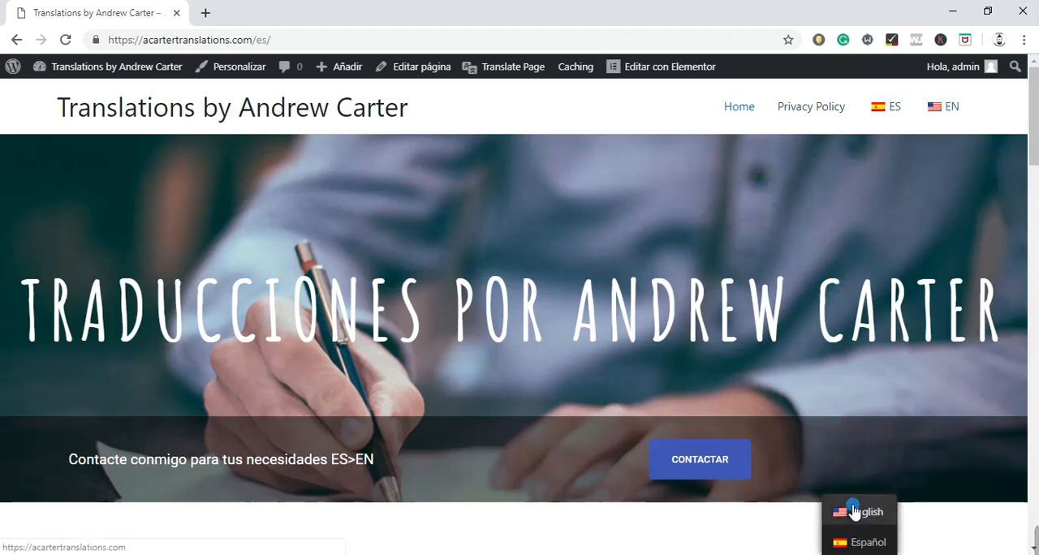
click(868, 511)
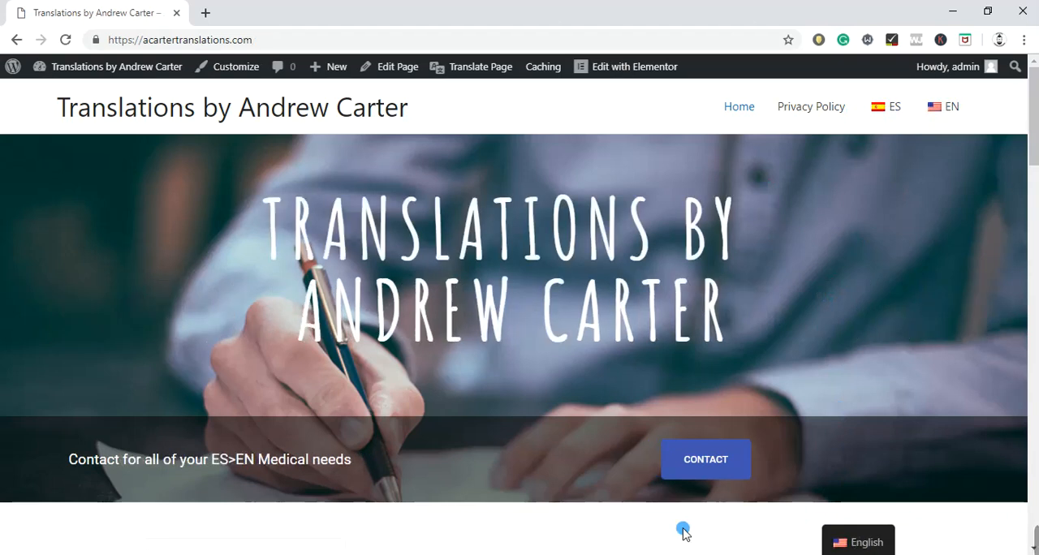
mouse_move(564, 378)
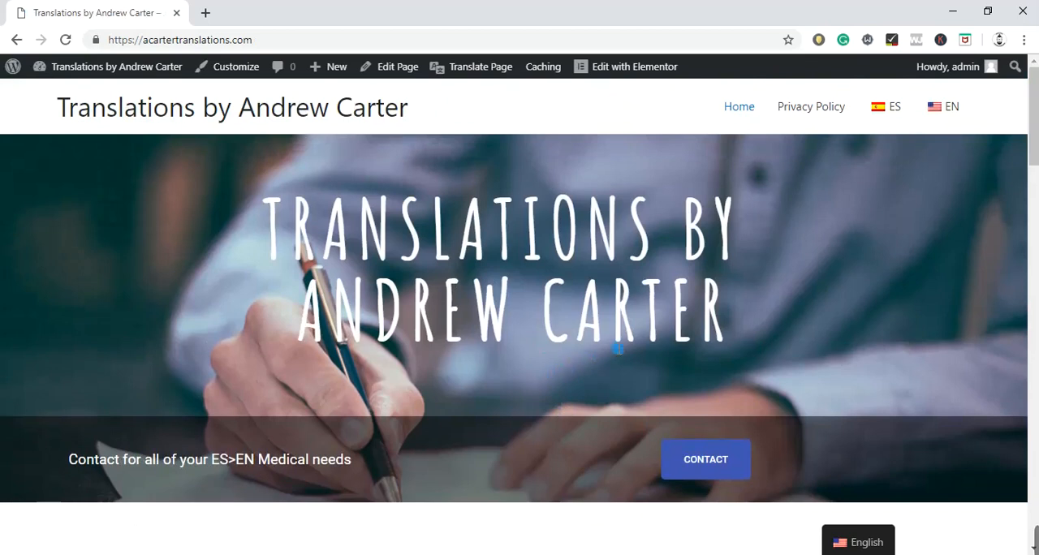
Jump from the hero CONTACT button to the contact form, then scroll back to My Specializations.
scroll(down, 3)
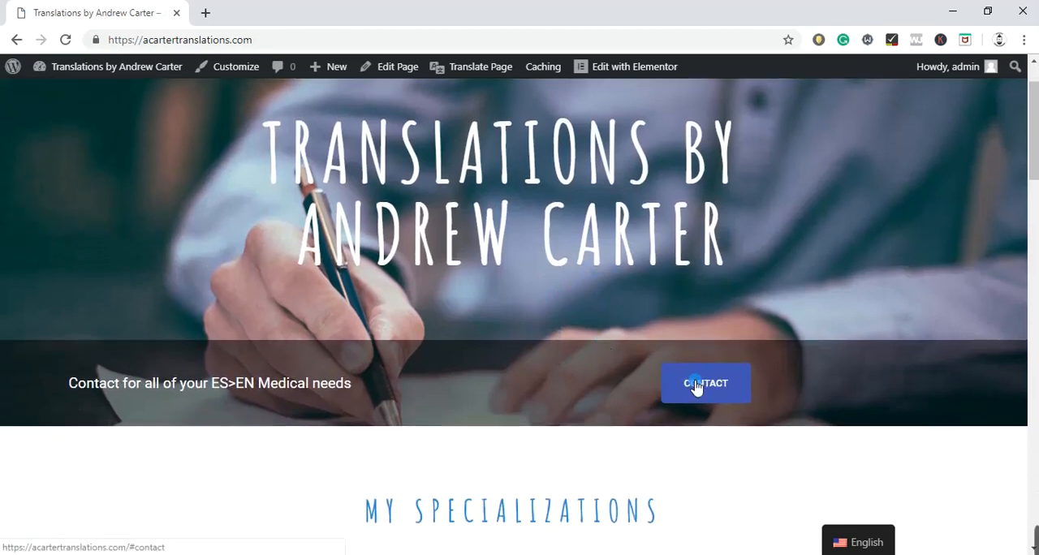
mouse_move(581, 408)
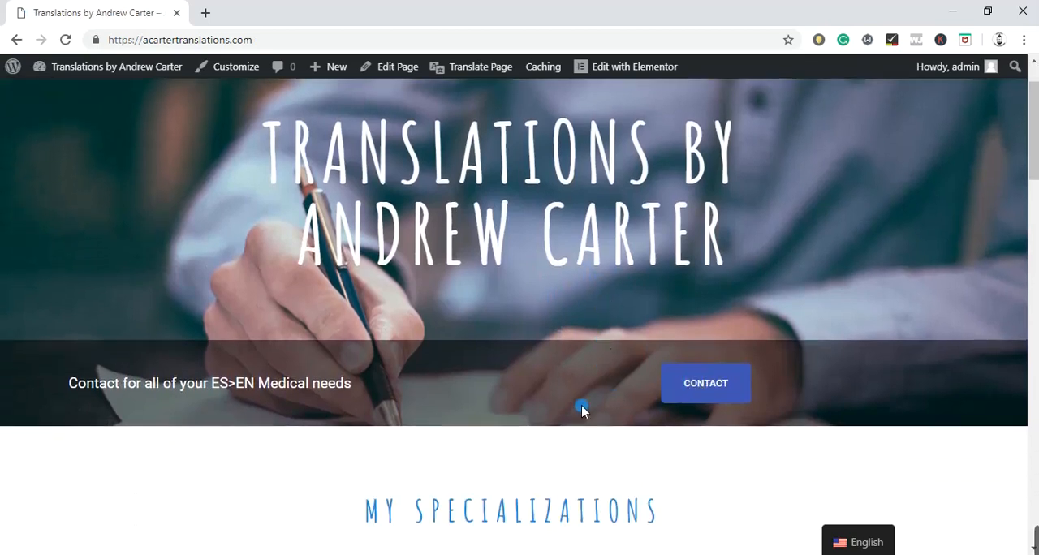
mouse_move(670, 398)
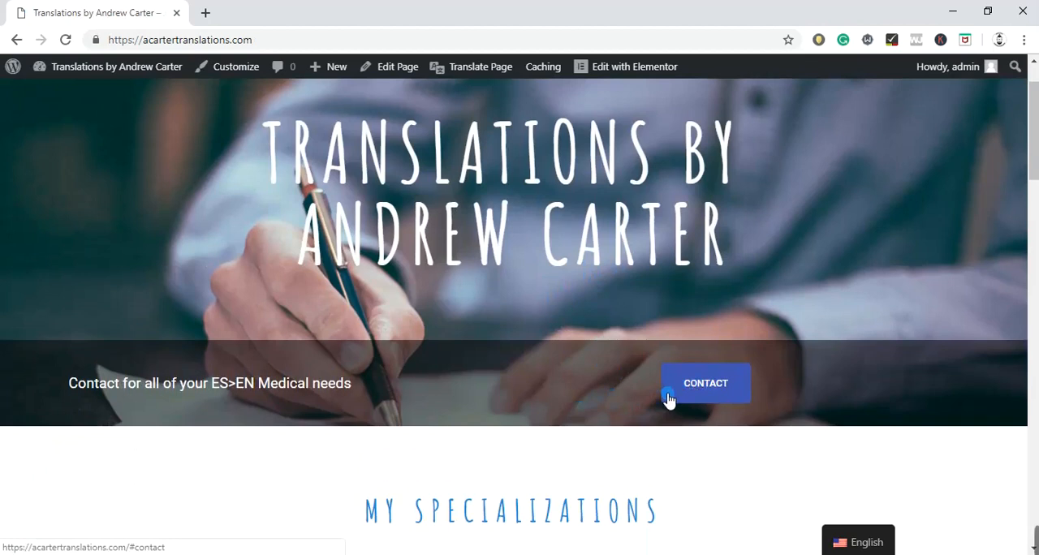
click(705, 382)
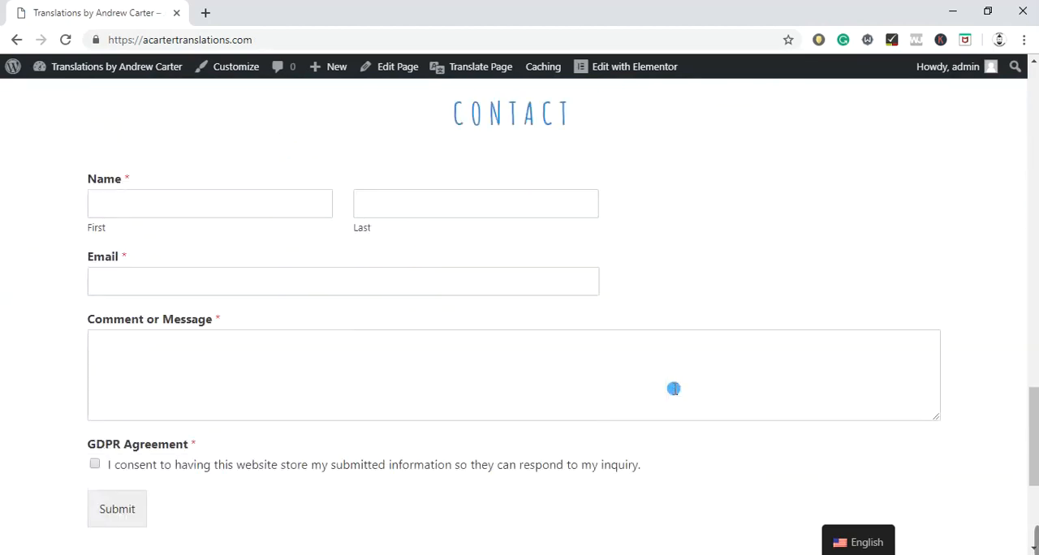
scroll(up, 3)
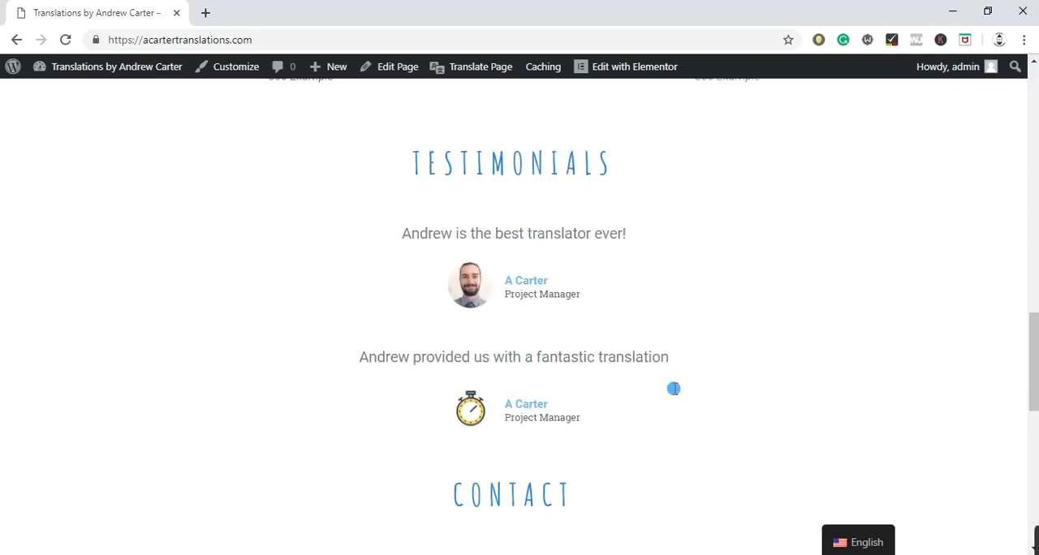
scroll(up, 3)
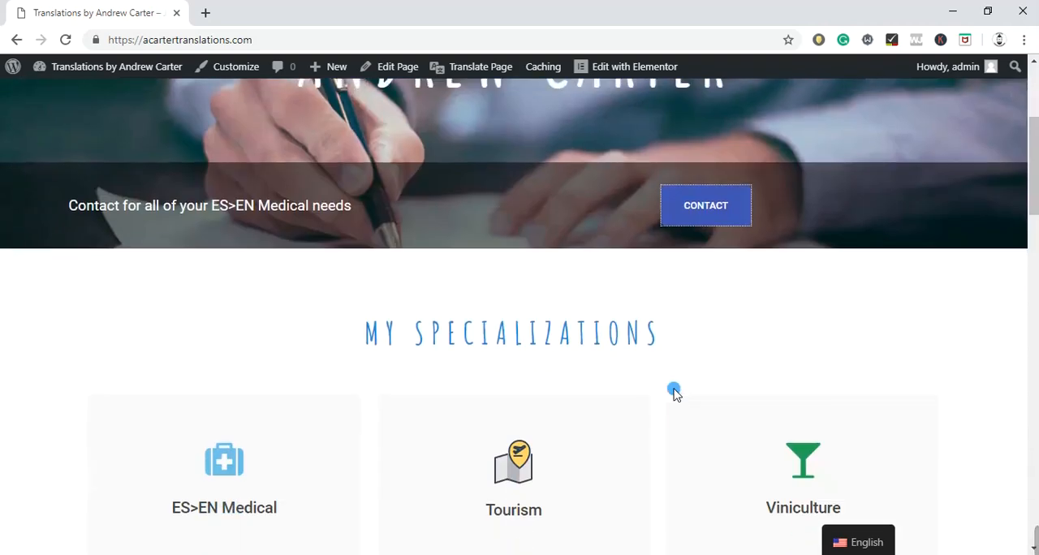
Scroll past My Specializations and the My Services skill bars to Recent Translations.
scroll(down, 3)
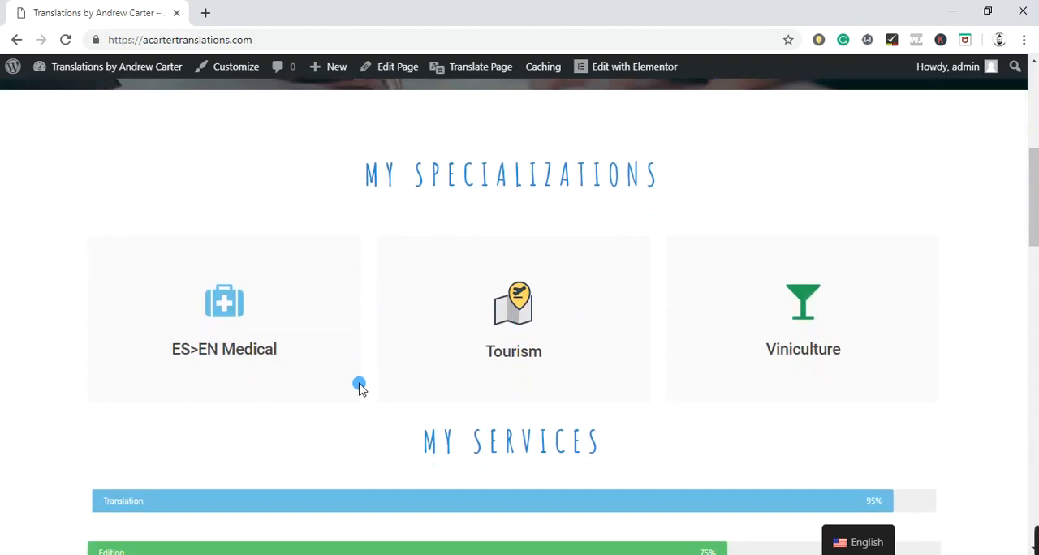
mouse_move(414, 182)
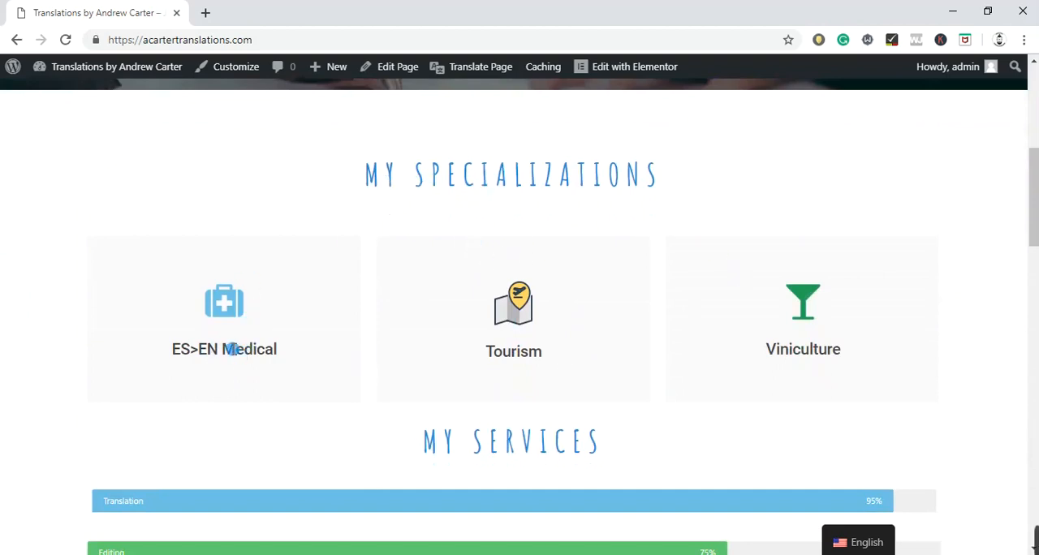
scroll(down, 3)
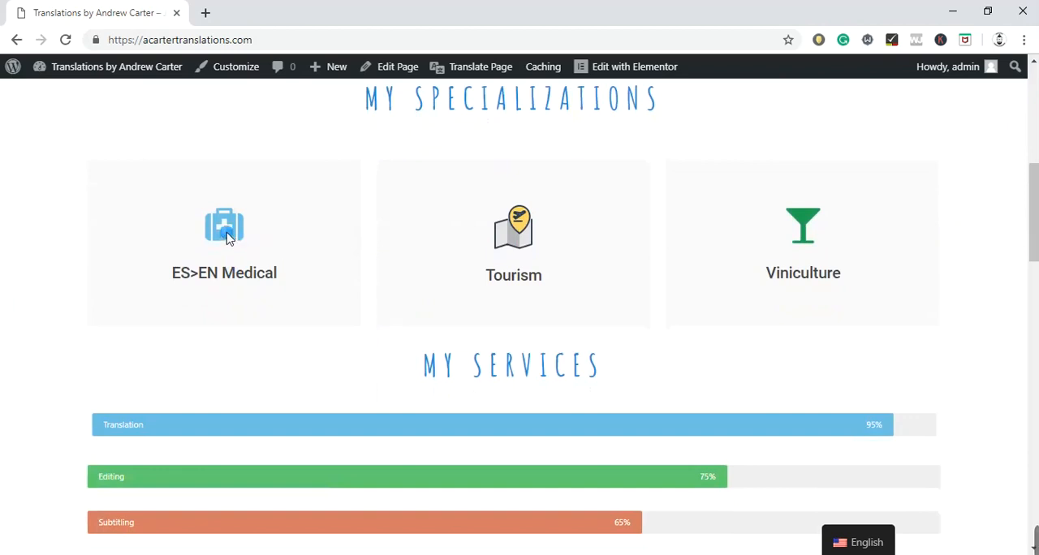
mouse_move(524, 235)
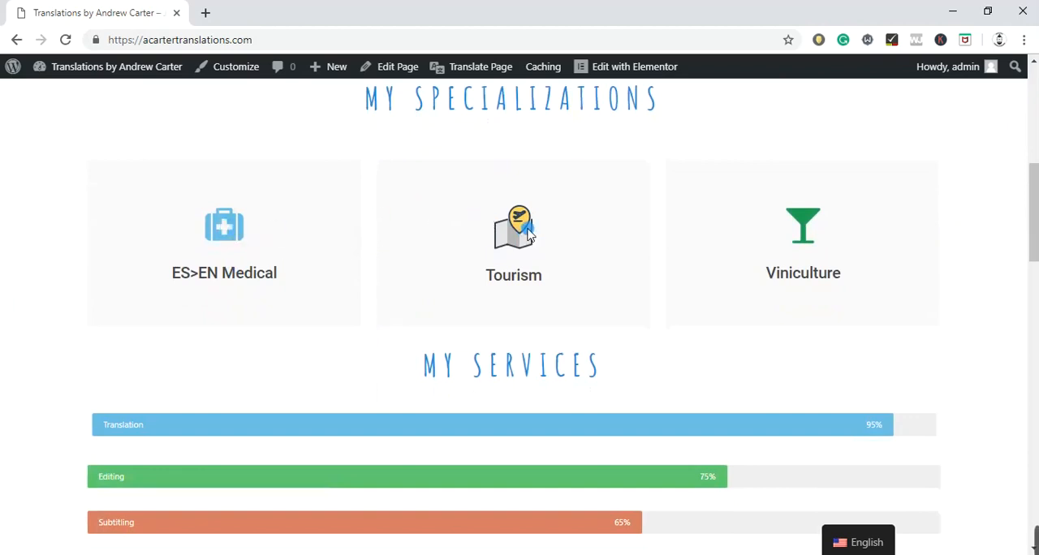
scroll(down, 3)
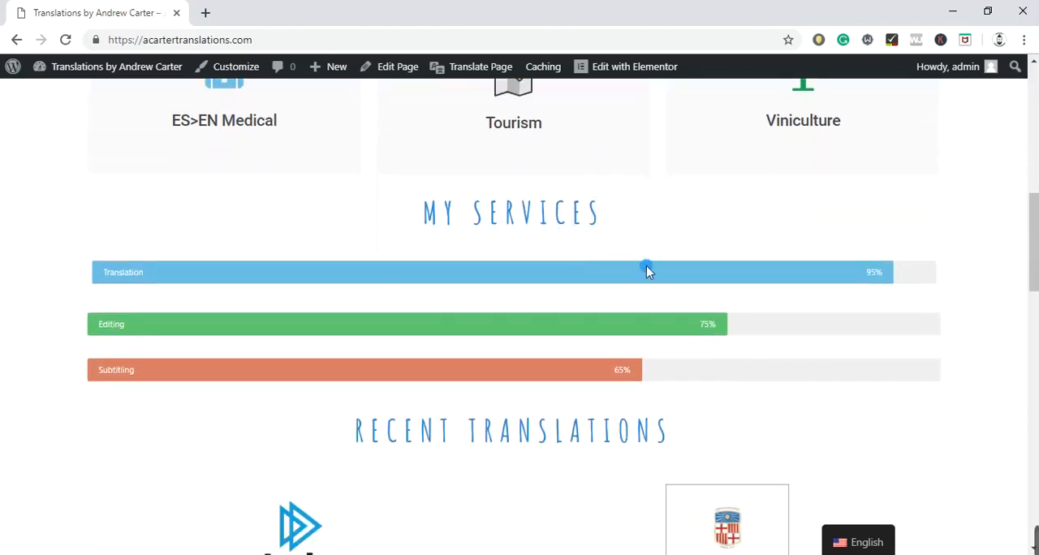
mouse_move(723, 335)
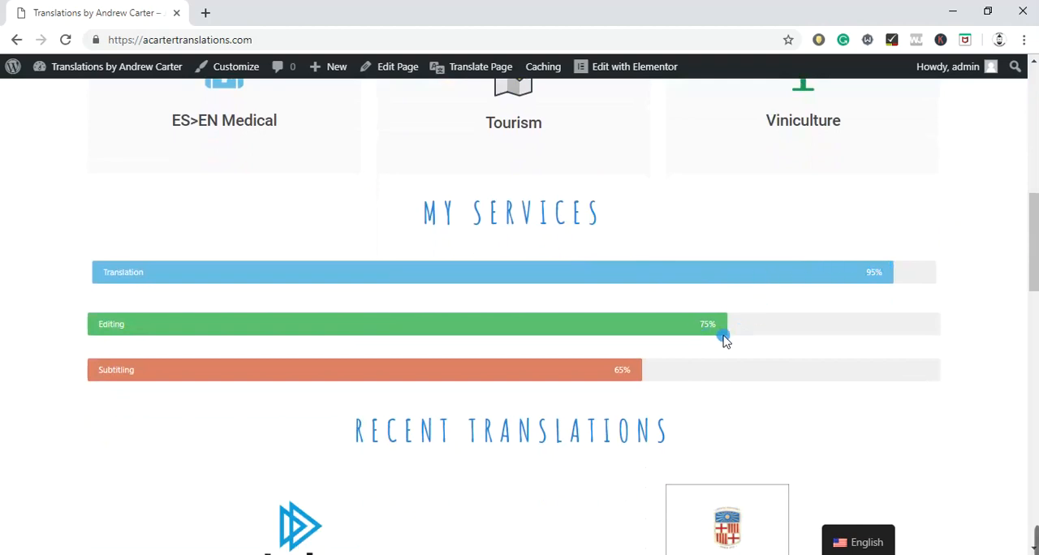
mouse_move(695, 331)
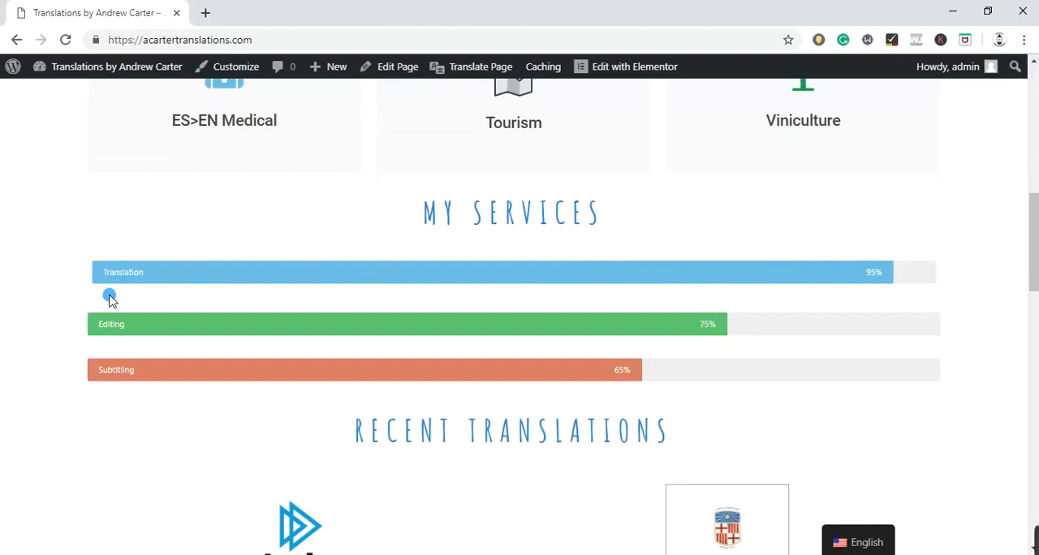
scroll(down, 3)
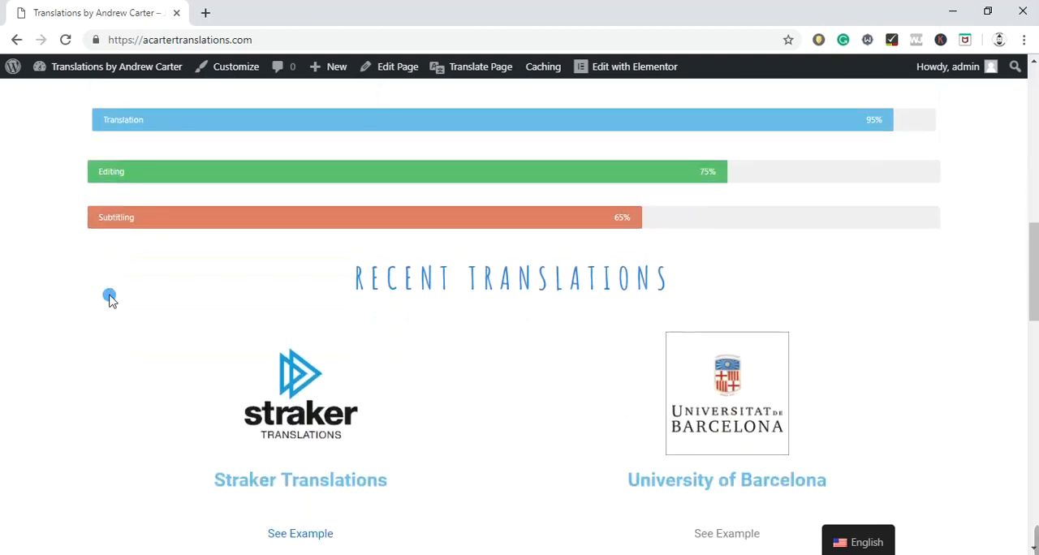
Scroll until the Straker Translations and University of Barcelona examples are fully visible.
scroll(down, 3)
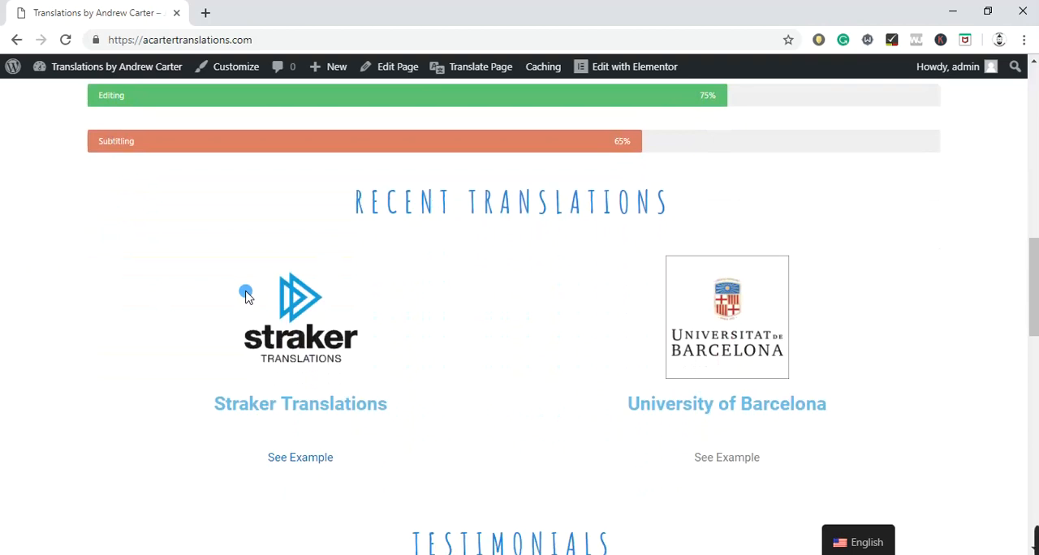
mouse_move(198, 430)
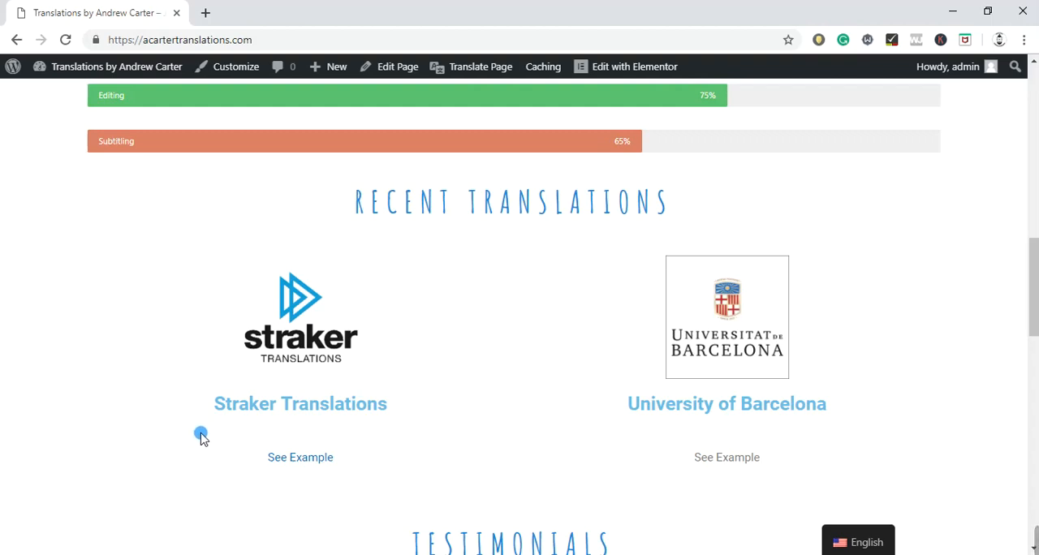
Open the Straker Translations 'See Example' link in a new tab.
right_click(280, 443)
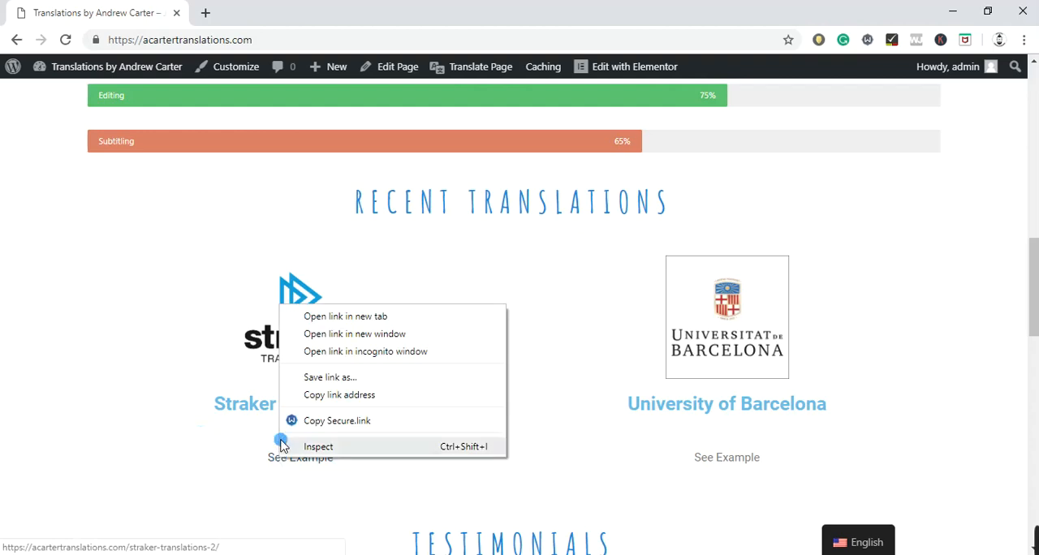
click(345, 316)
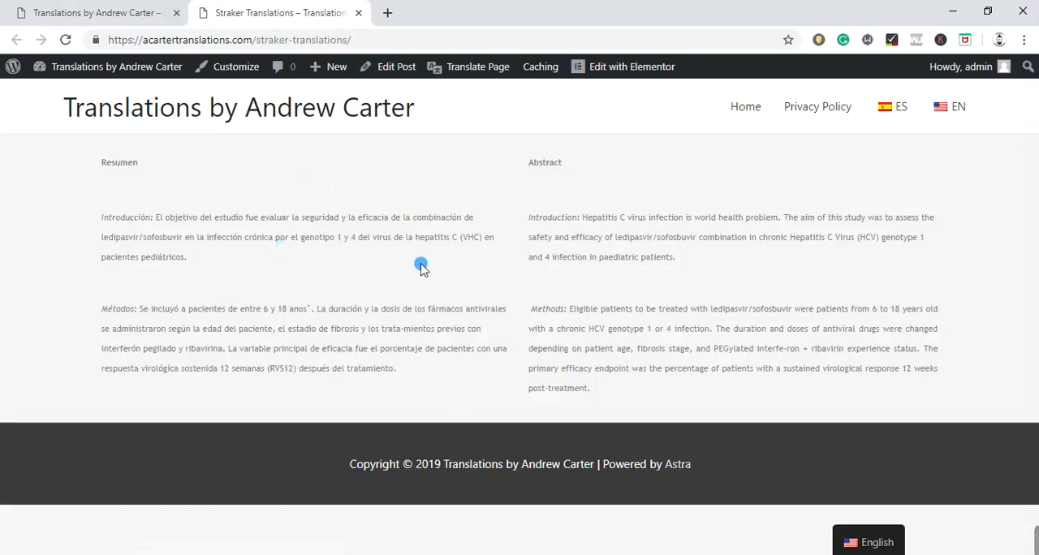
mouse_move(457, 272)
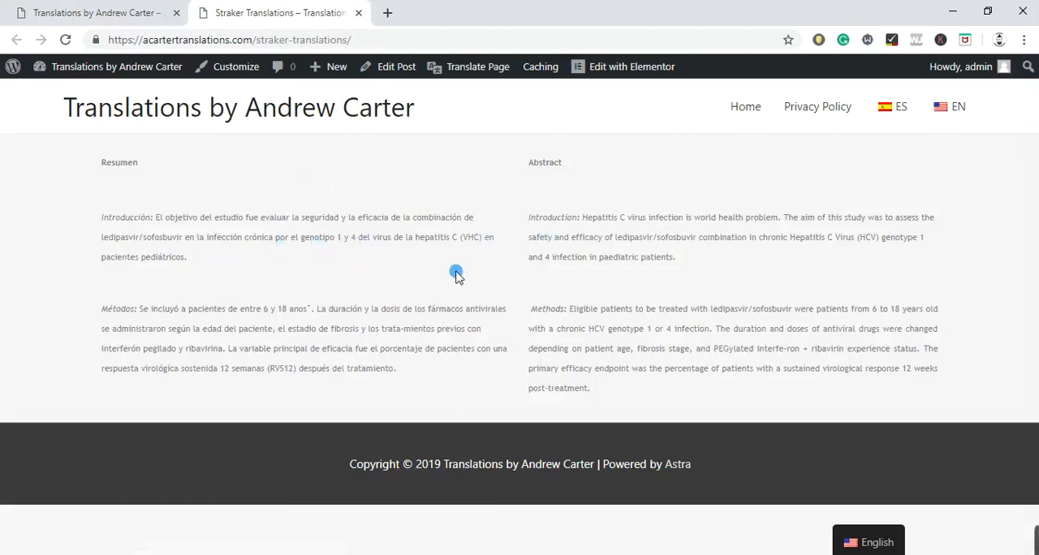
mouse_move(444, 272)
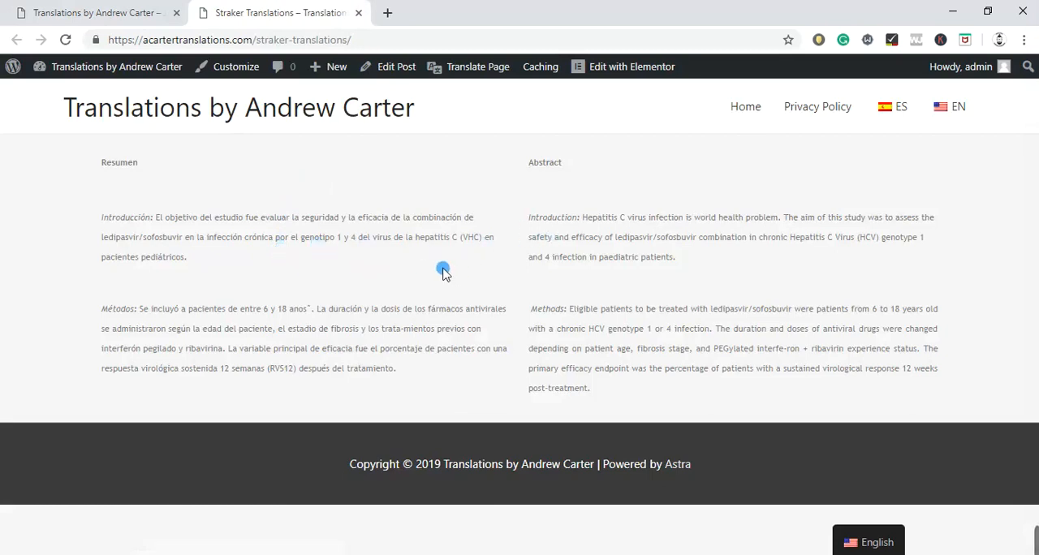
mouse_move(319, 213)
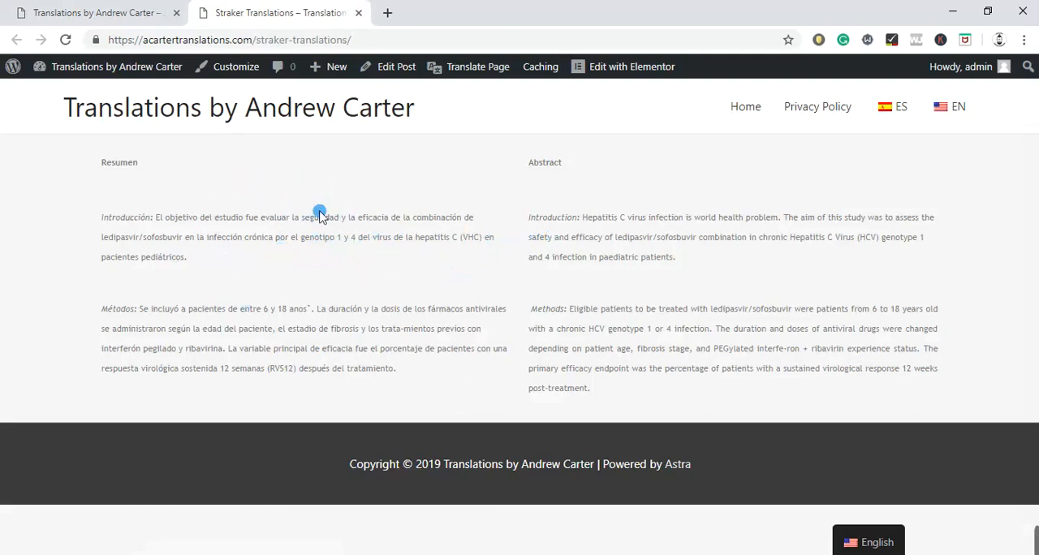
mouse_move(557, 270)
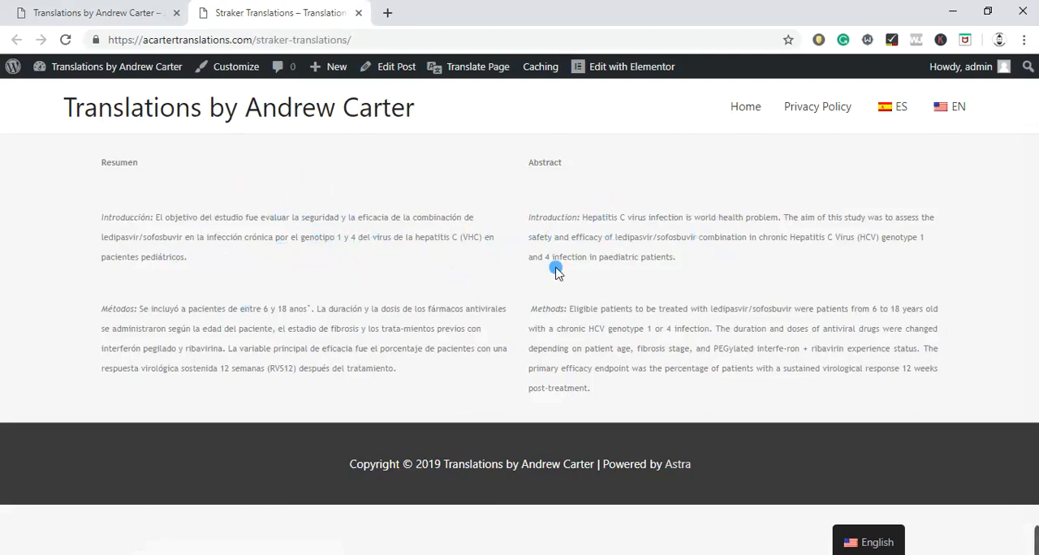
mouse_move(461, 235)
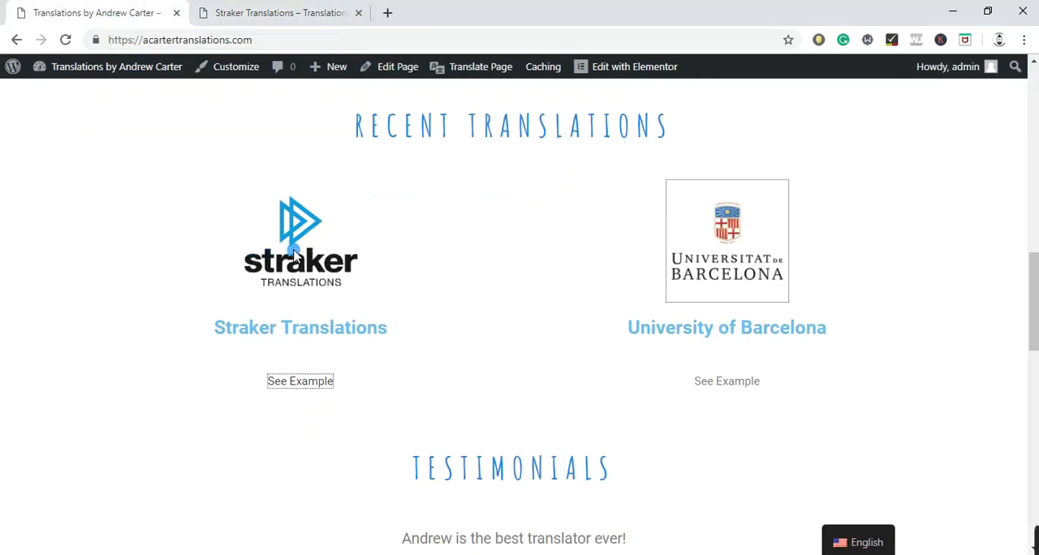
mouse_move(745, 246)
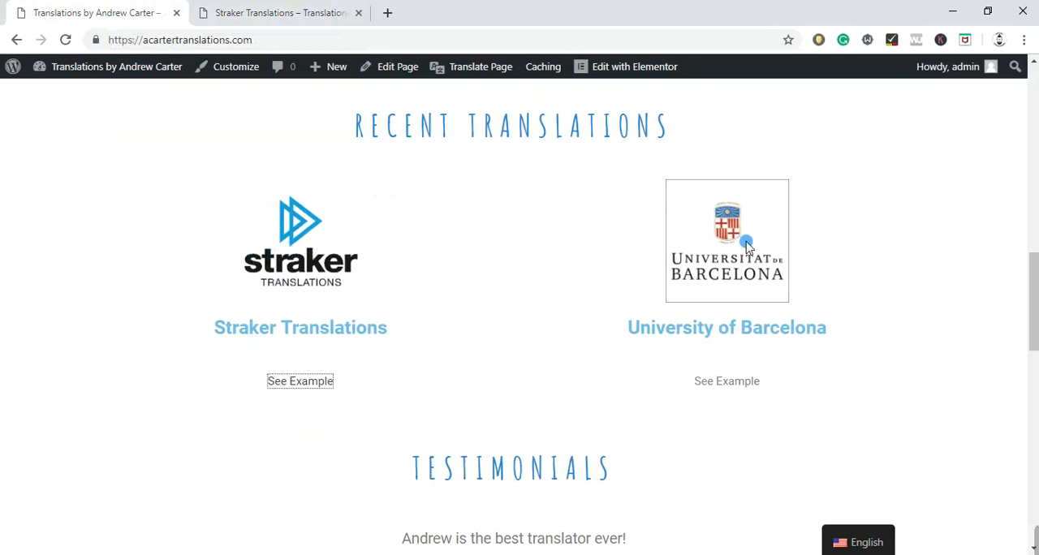
mouse_move(545, 269)
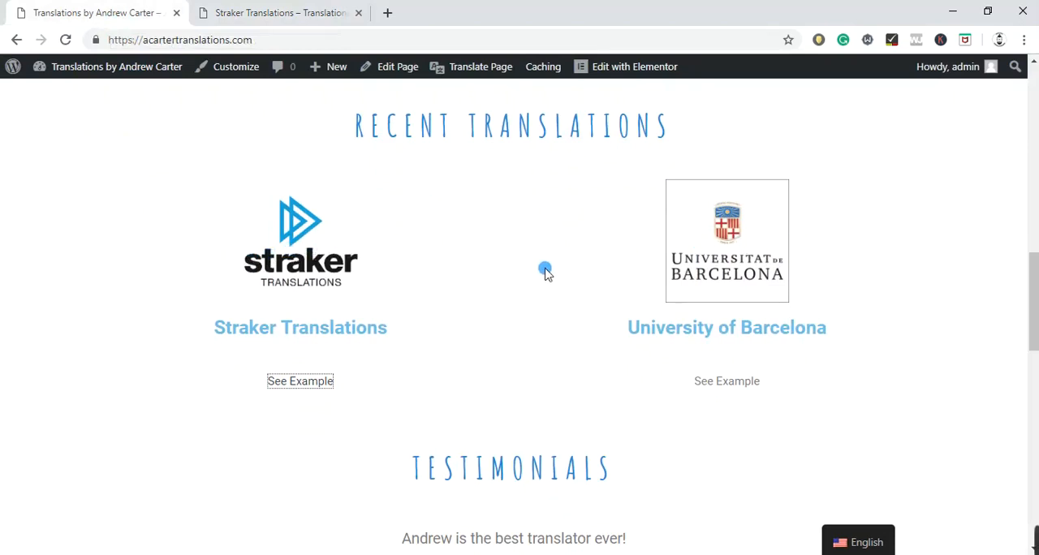
Scroll to show both Project Manager testimonials with the Contact heading below.
scroll(down, 3)
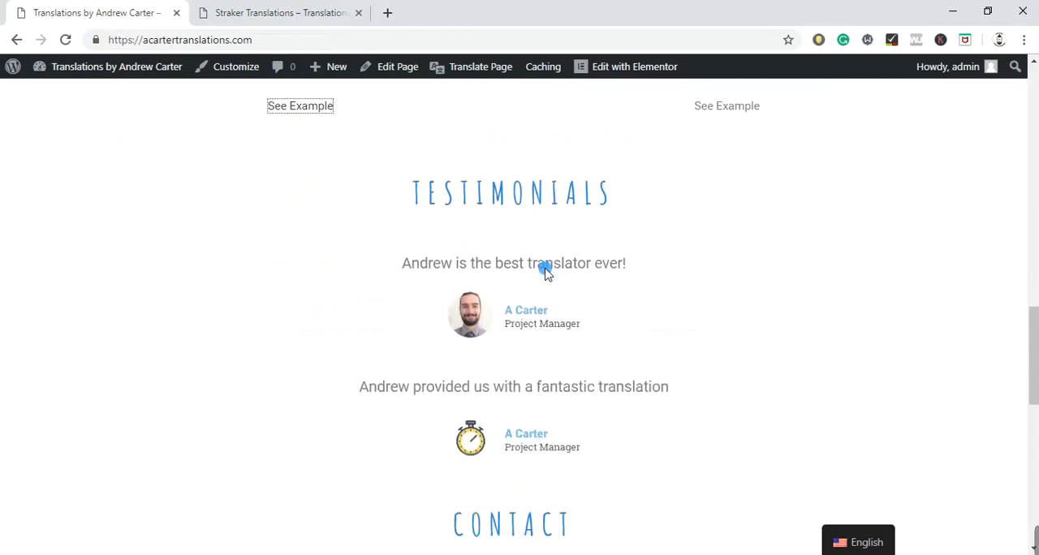
scroll(down, 3)
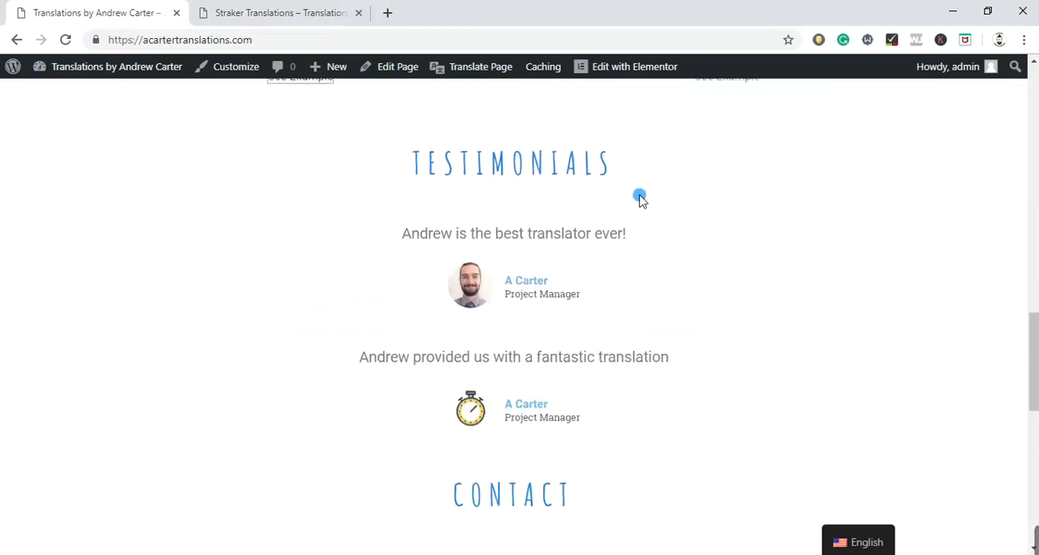
mouse_move(642, 207)
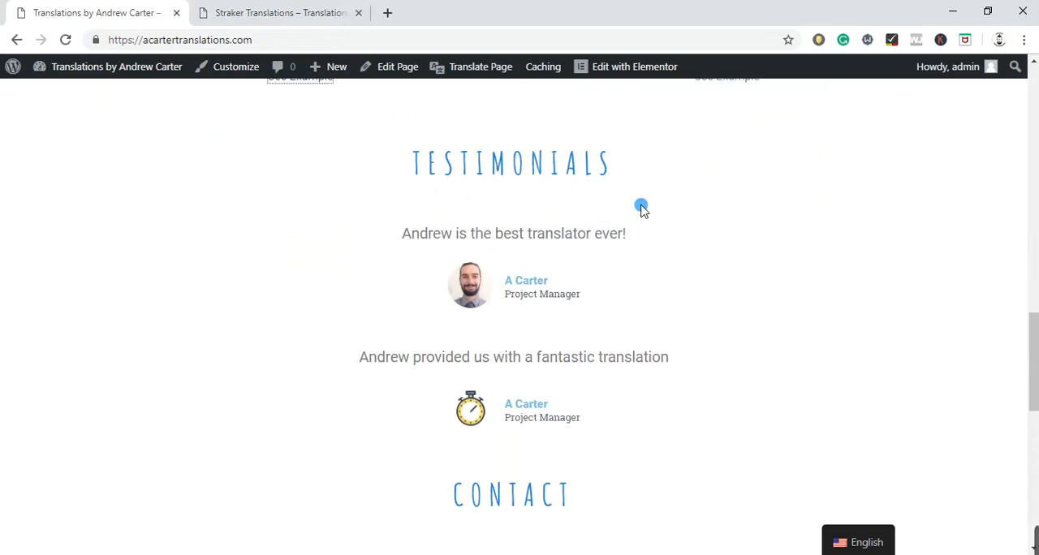
mouse_move(407, 250)
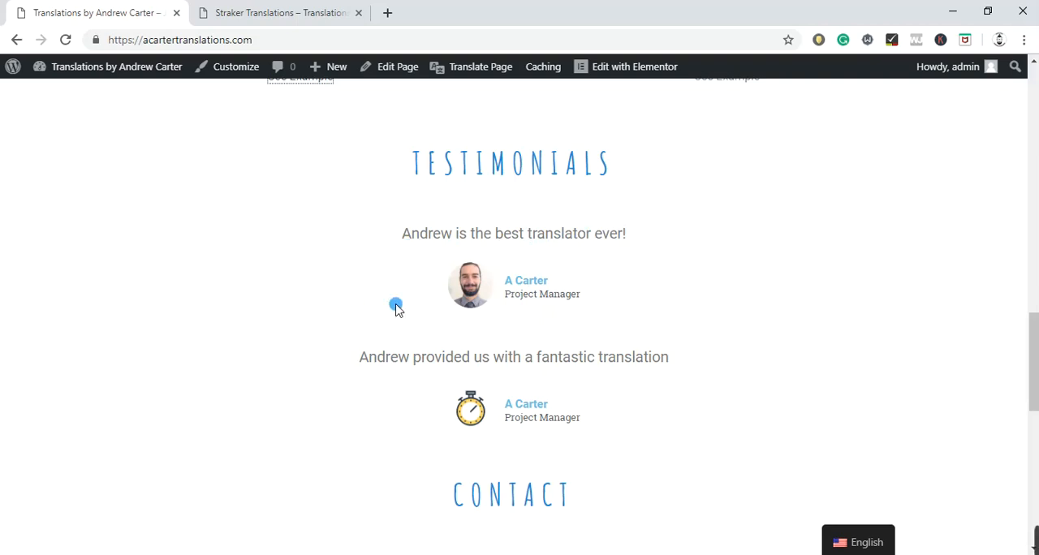
mouse_move(519, 329)
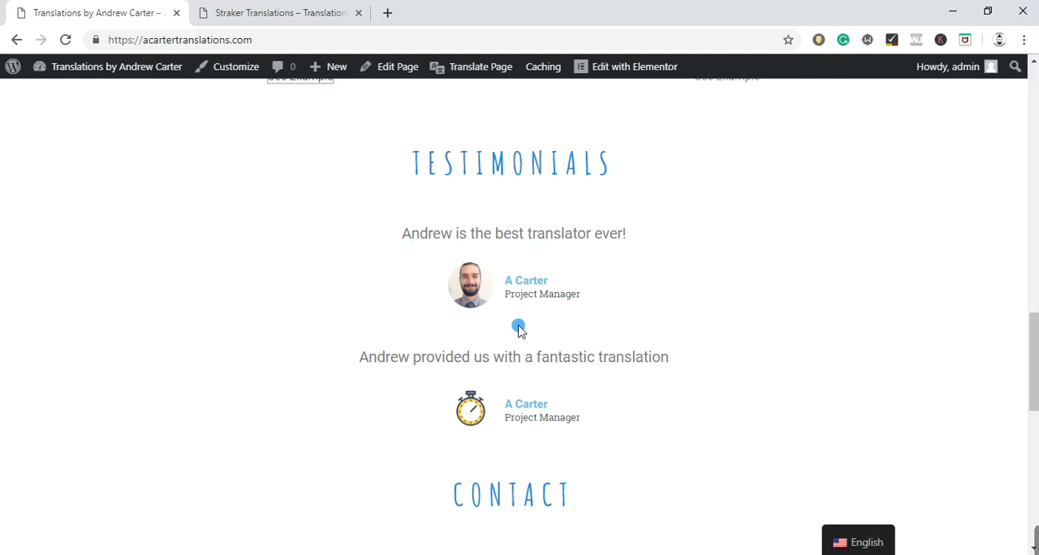
mouse_move(440, 317)
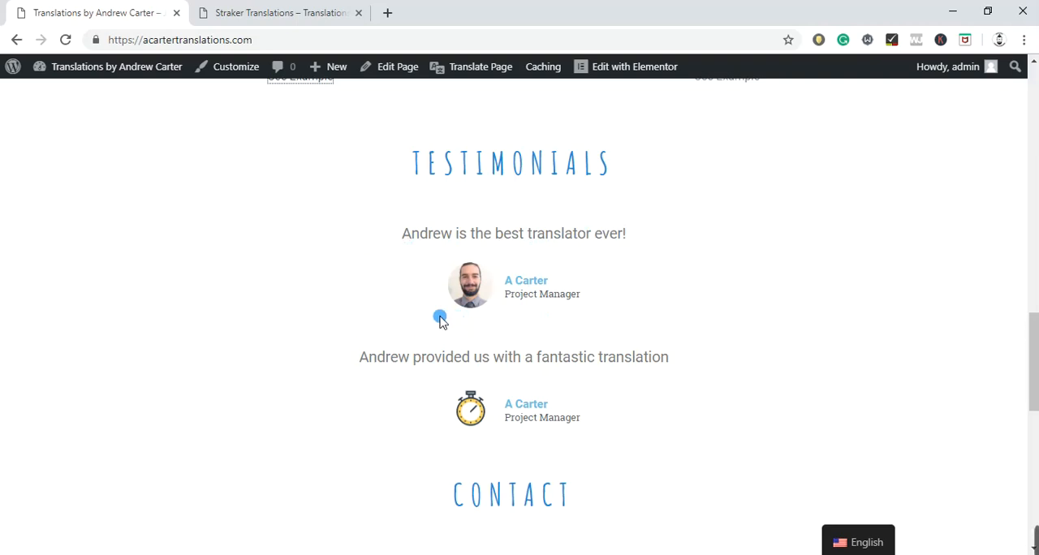
Scroll to the full contact form with its GDPR consent checkbox and footer.
scroll(down, 3)
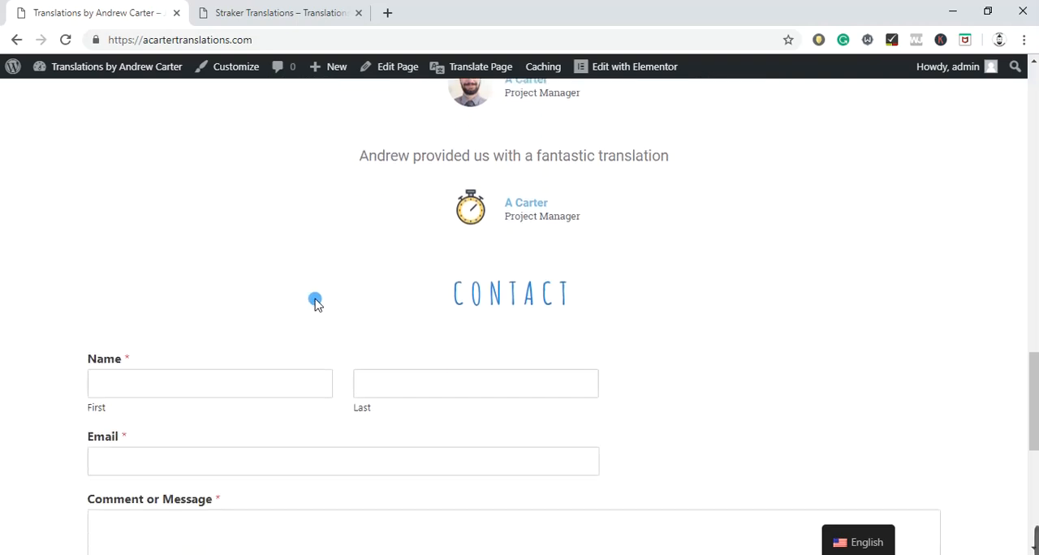
scroll(down, 3)
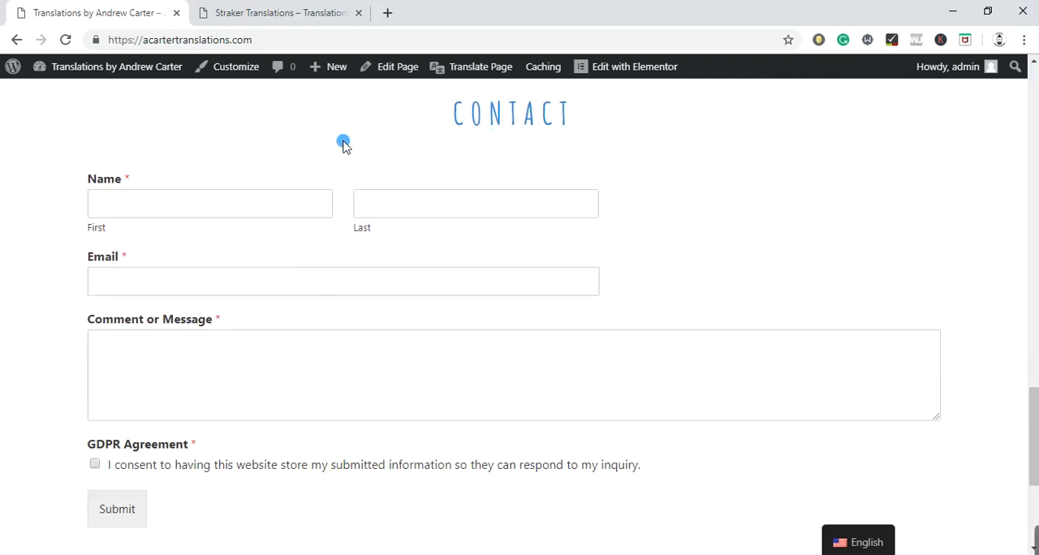
mouse_move(88, 192)
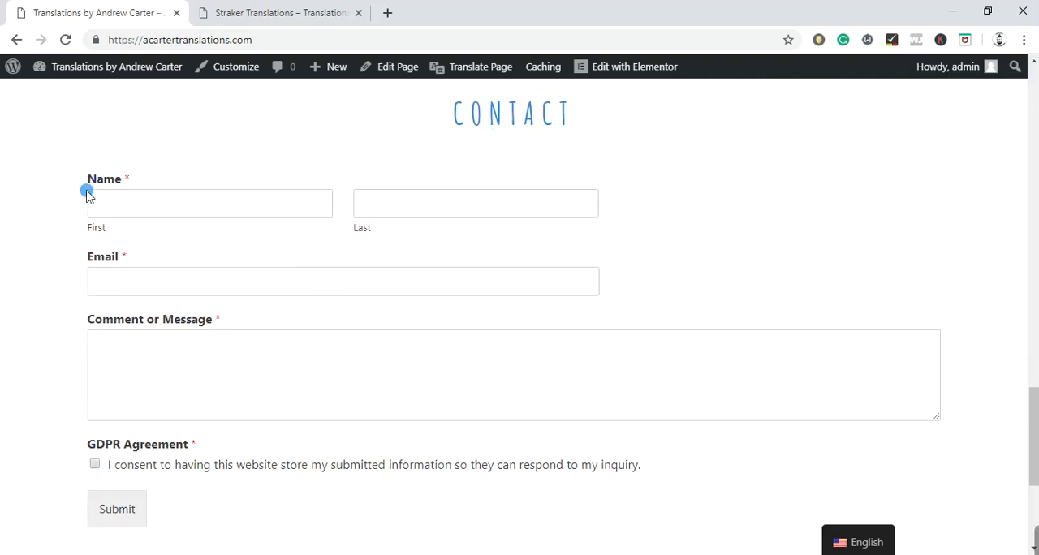
mouse_move(75, 449)
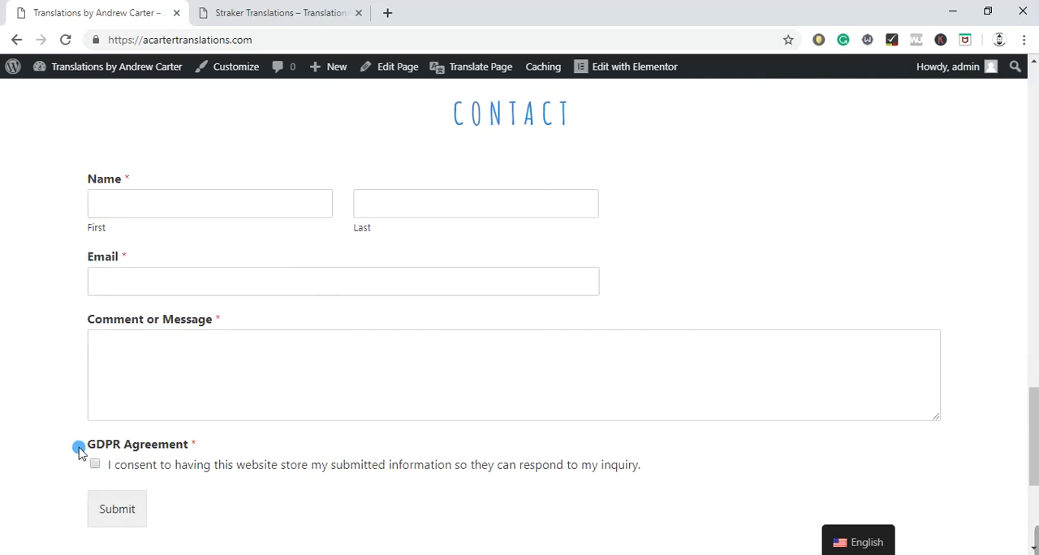
scroll(down, 3)
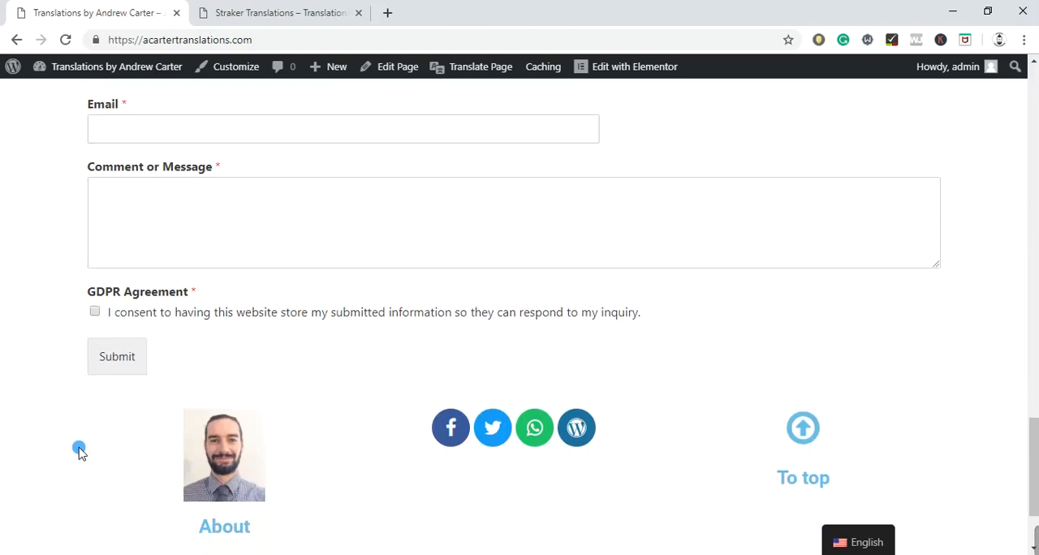
View the footer's About blurb and social icons, then return to the hero banner.
scroll(down, 3)
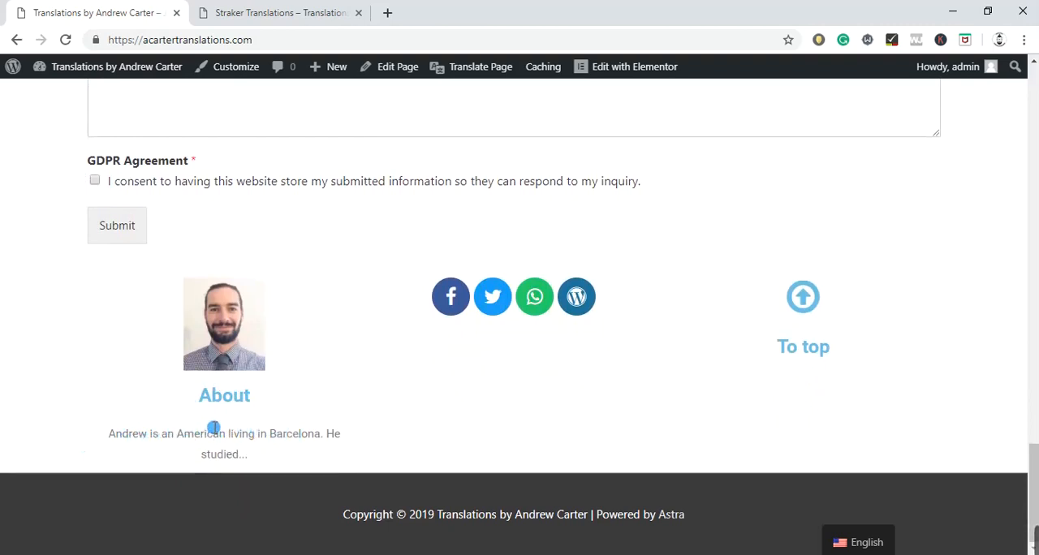
mouse_move(250, 420)
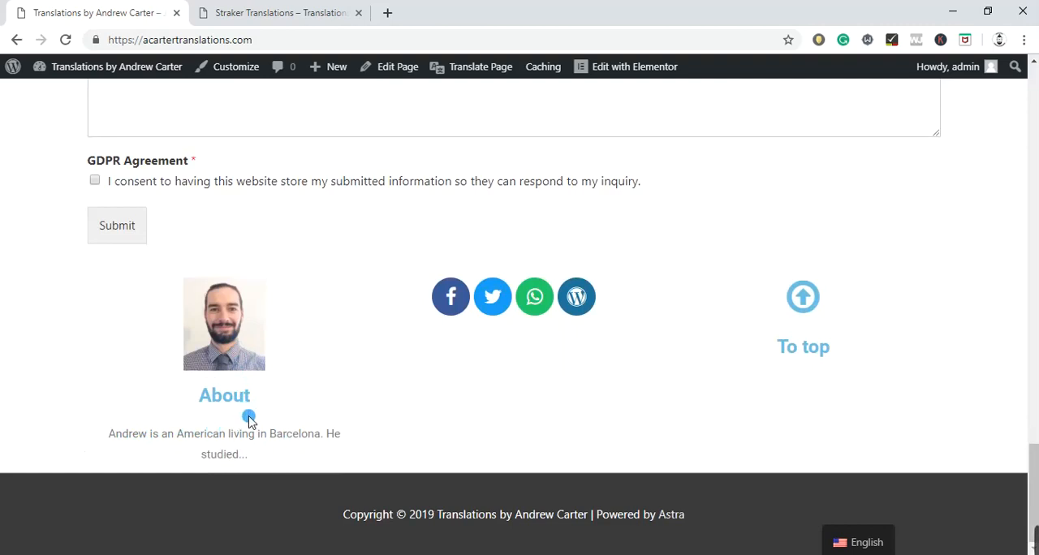
mouse_move(420, 307)
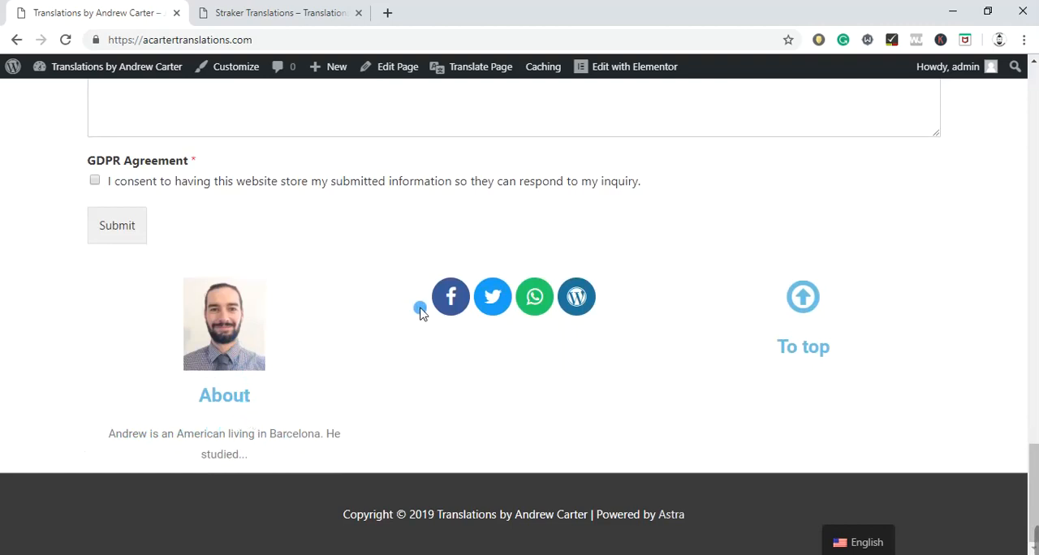
mouse_move(534, 296)
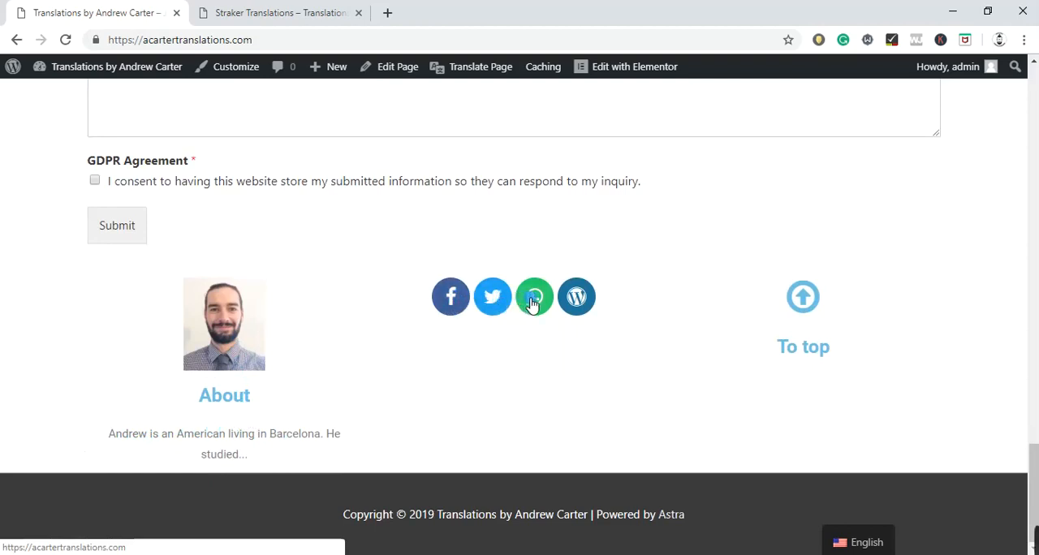
mouse_move(510, 315)
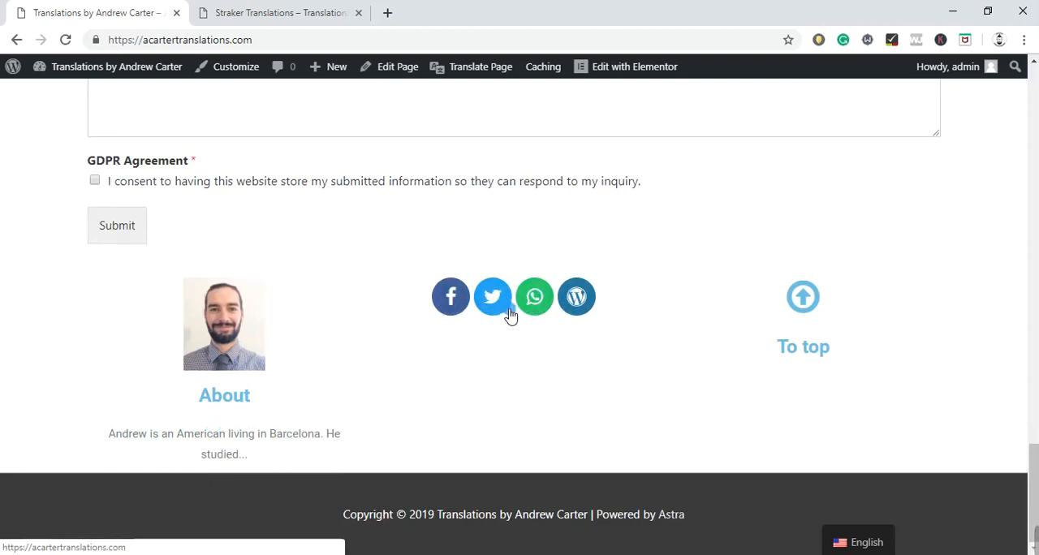
mouse_move(654, 356)
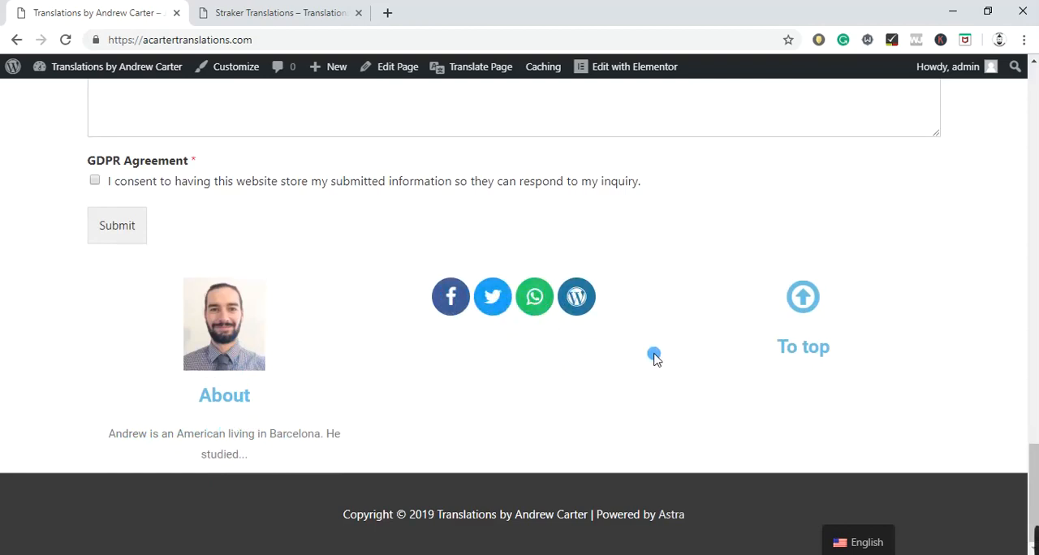
mouse_move(816, 353)
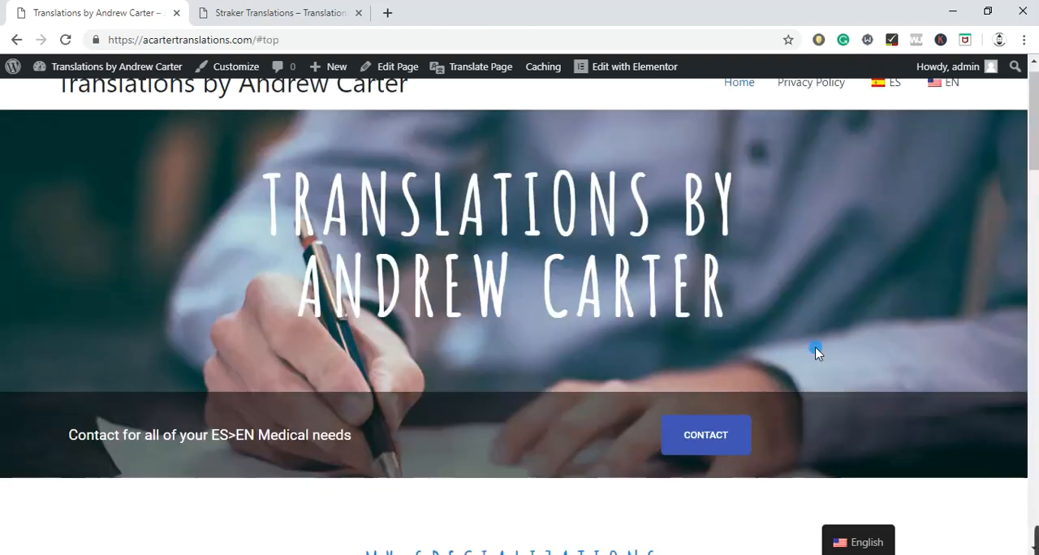
scroll(up, 3)
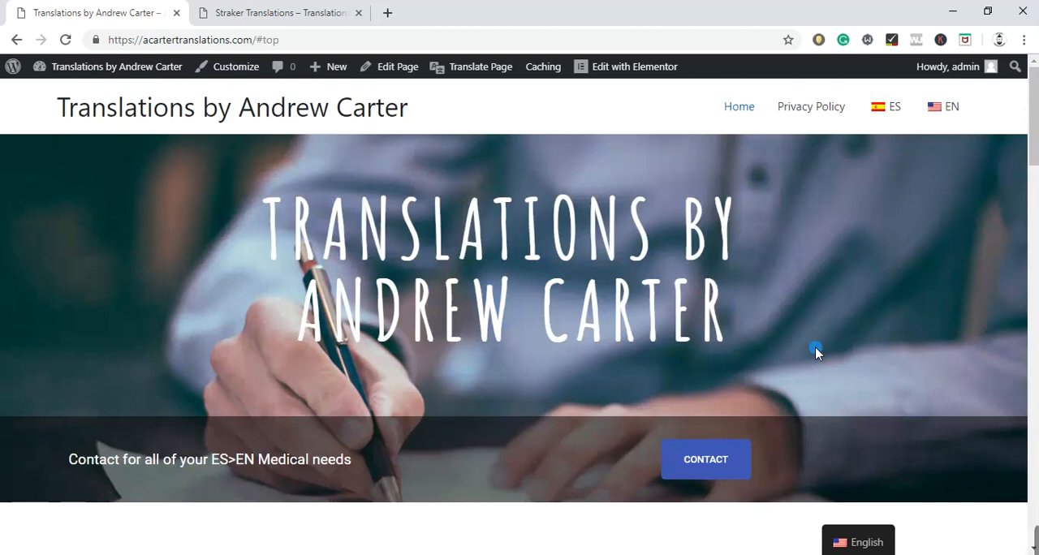